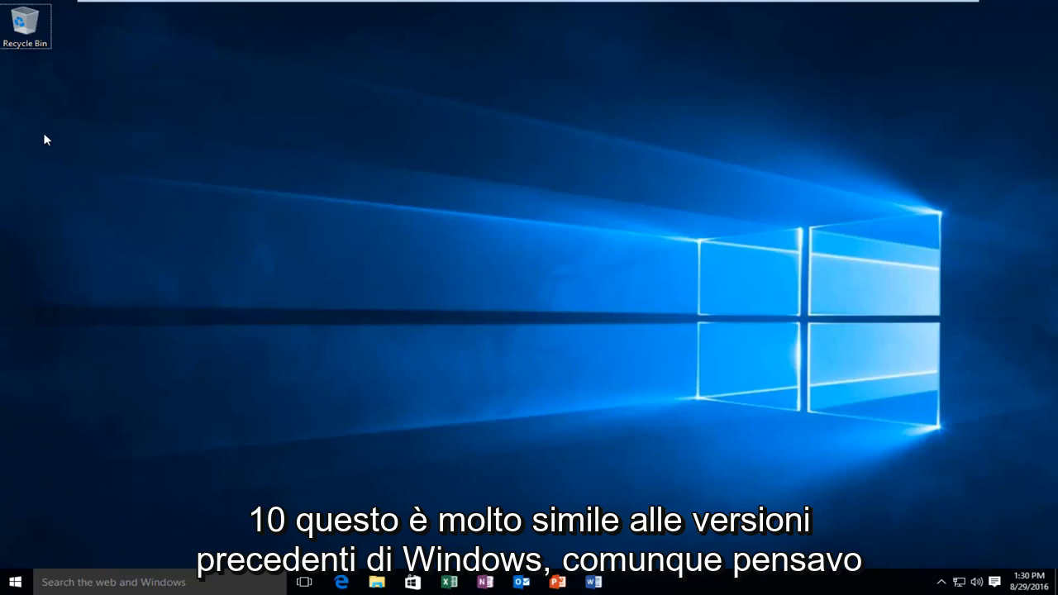
mouse_move(15, 127)
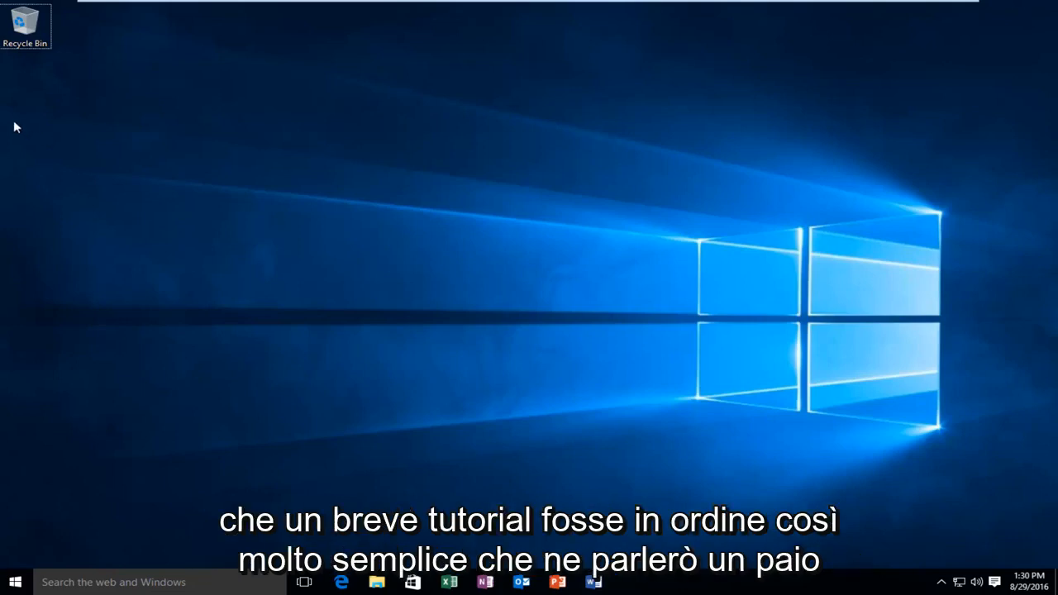
mouse_move(35, 154)
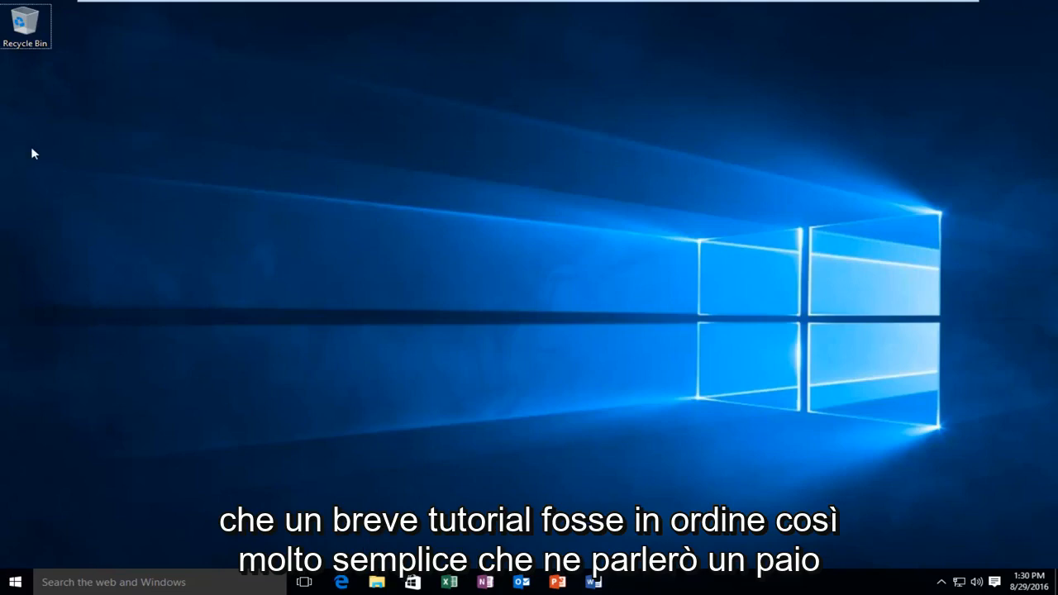
mouse_move(35, 180)
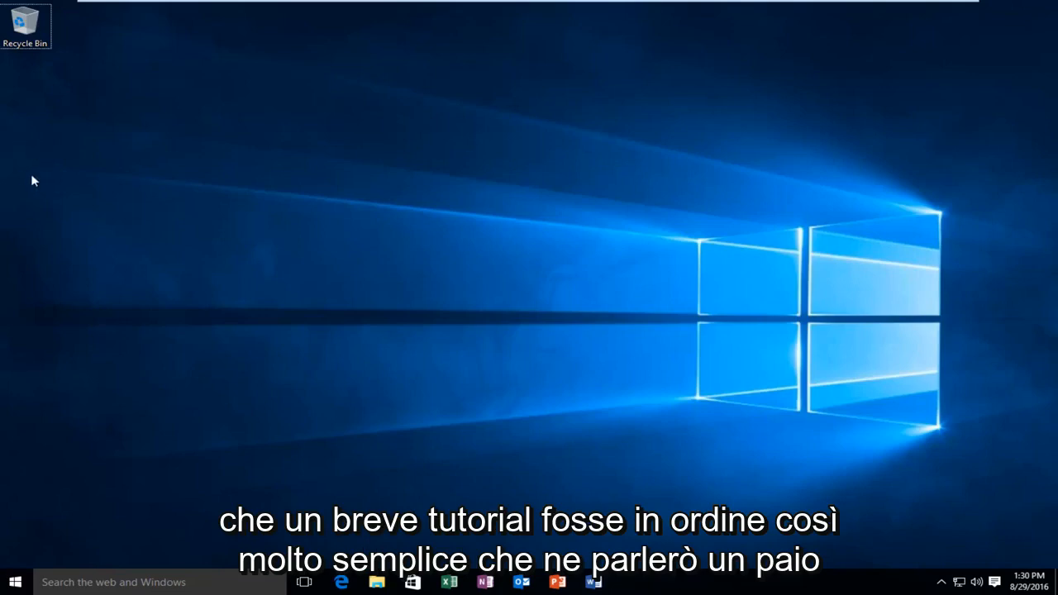
mouse_move(608, 188)
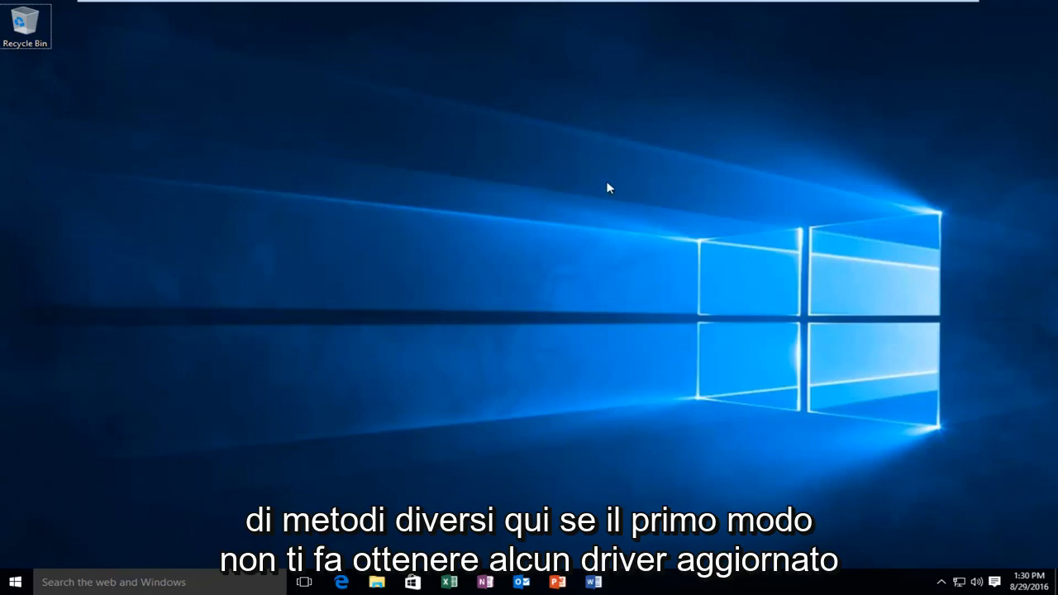
mouse_move(236, 379)
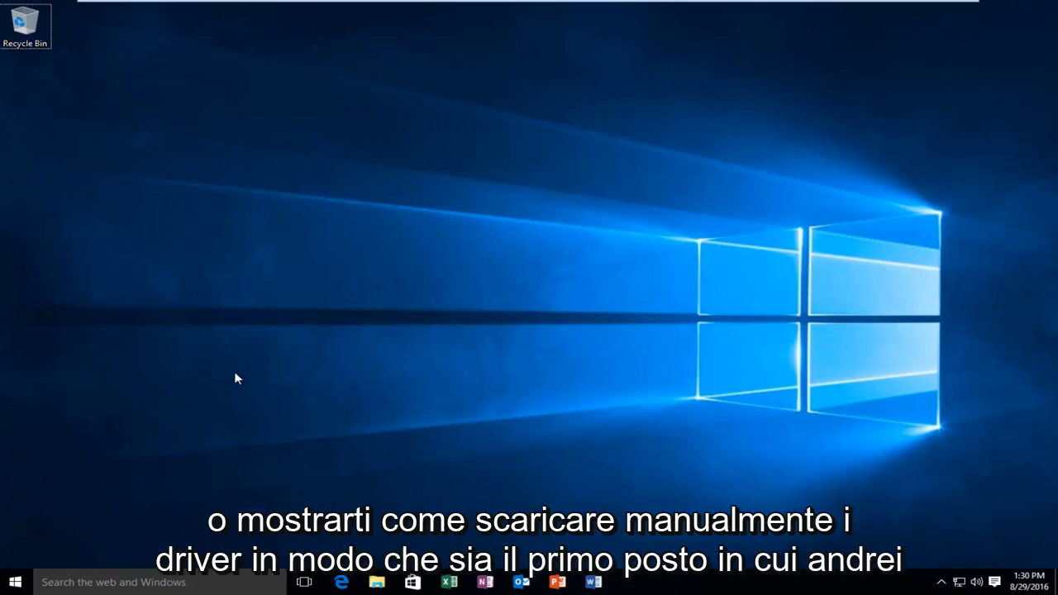
mouse_move(470, 382)
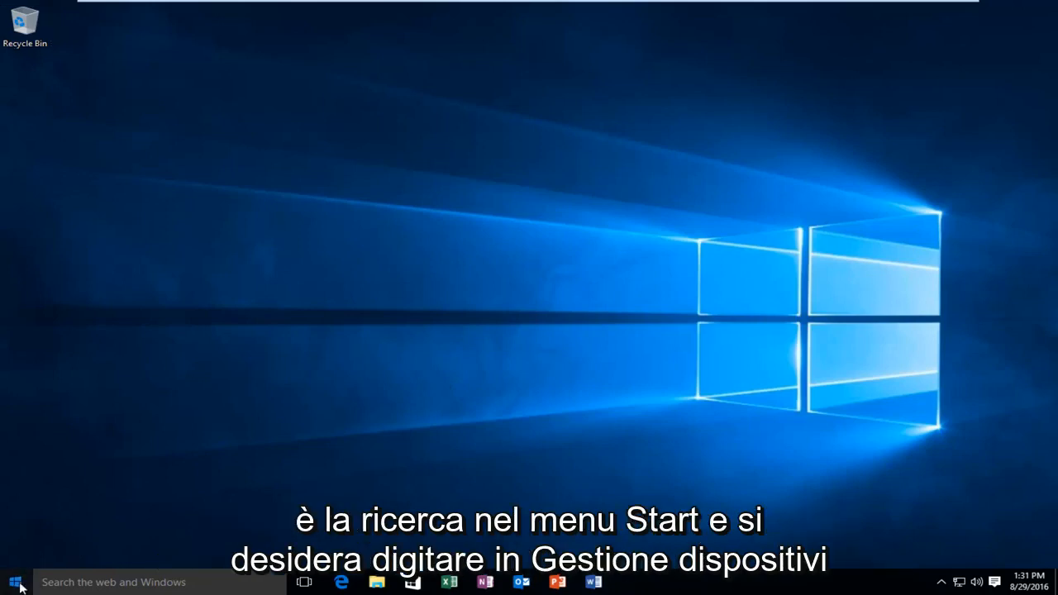
Open the Start menu and search for 'device manager'
left_click(13, 582)
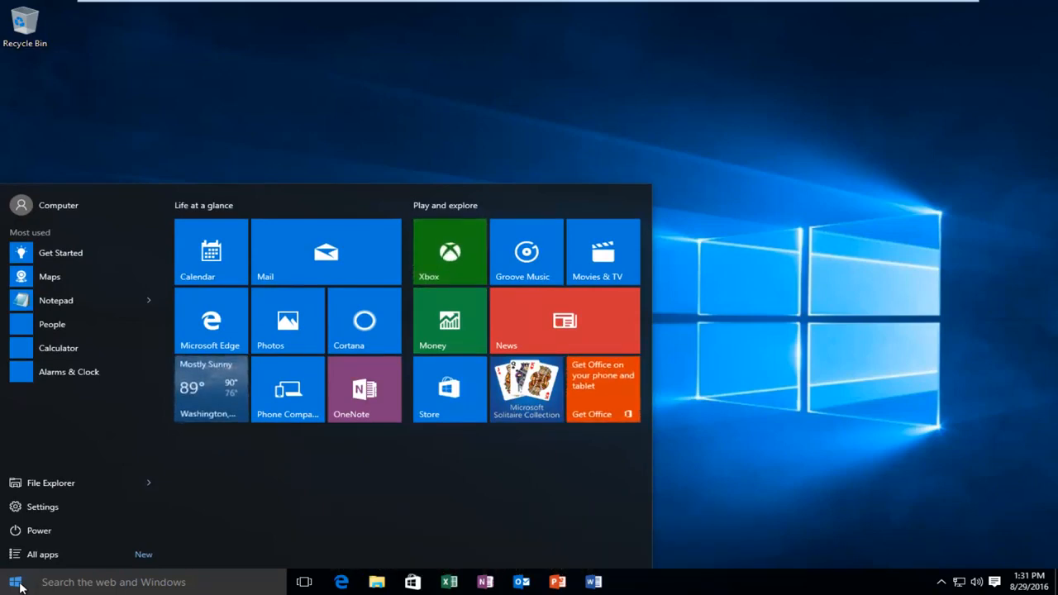
left_click(15, 582)
type("device manager")
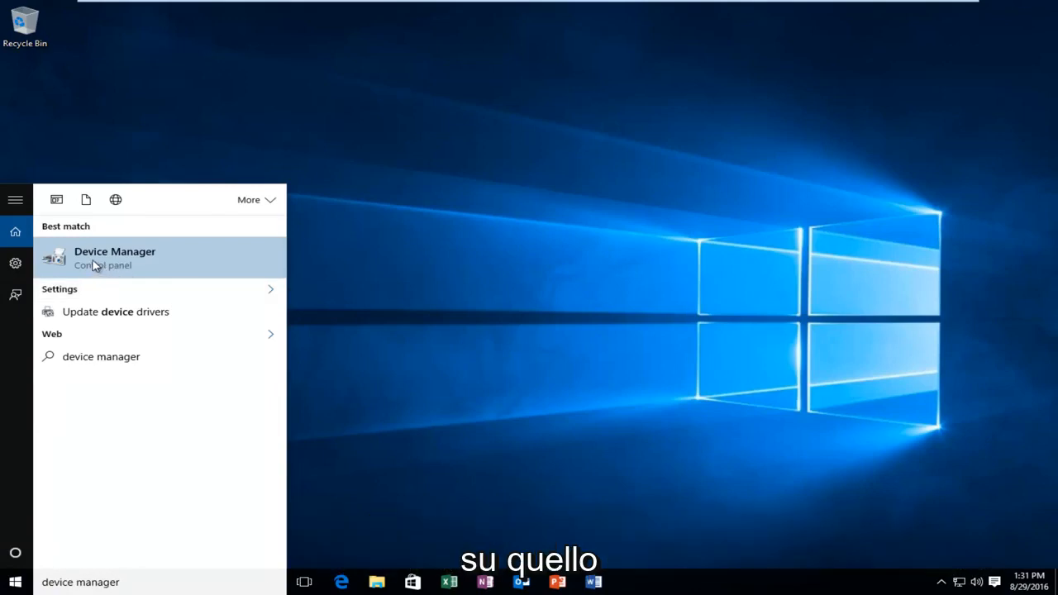
Launch Device Manager, expand Display adapters and select VMware SVGA 3D
left_click(115, 257)
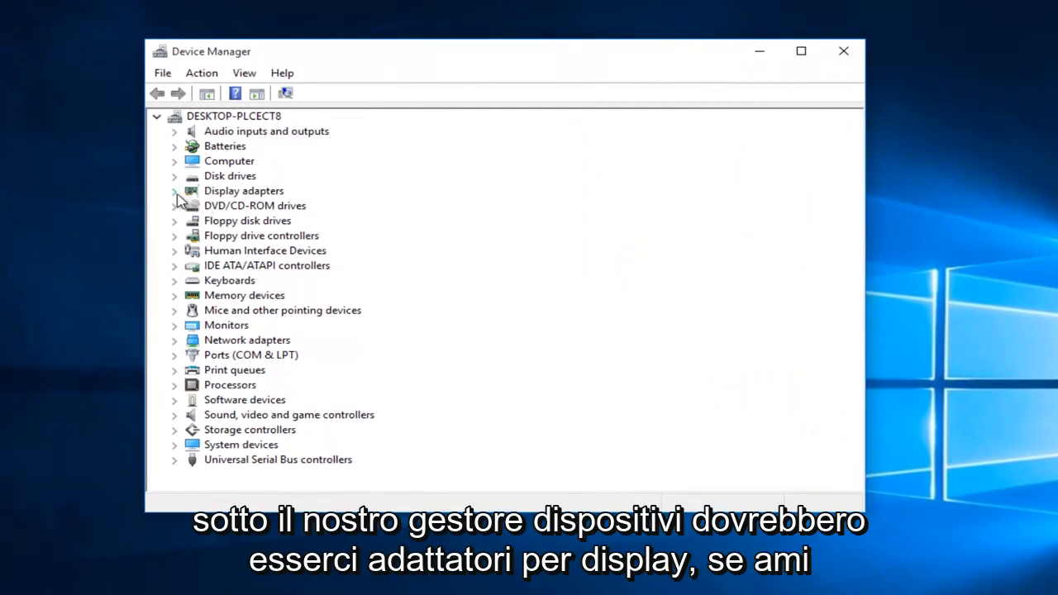
left_click(174, 191)
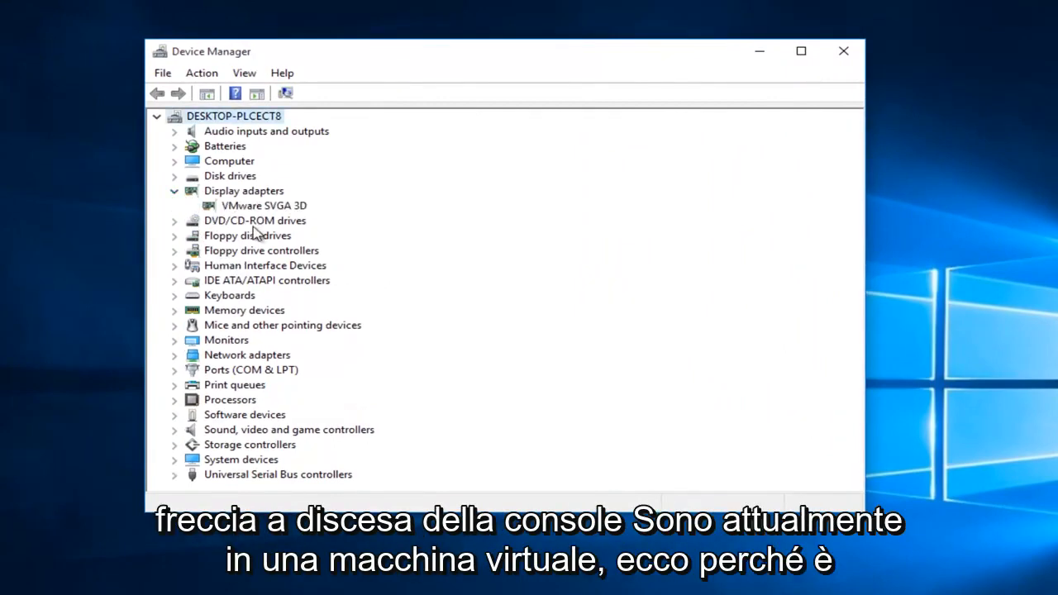
left_click(264, 205)
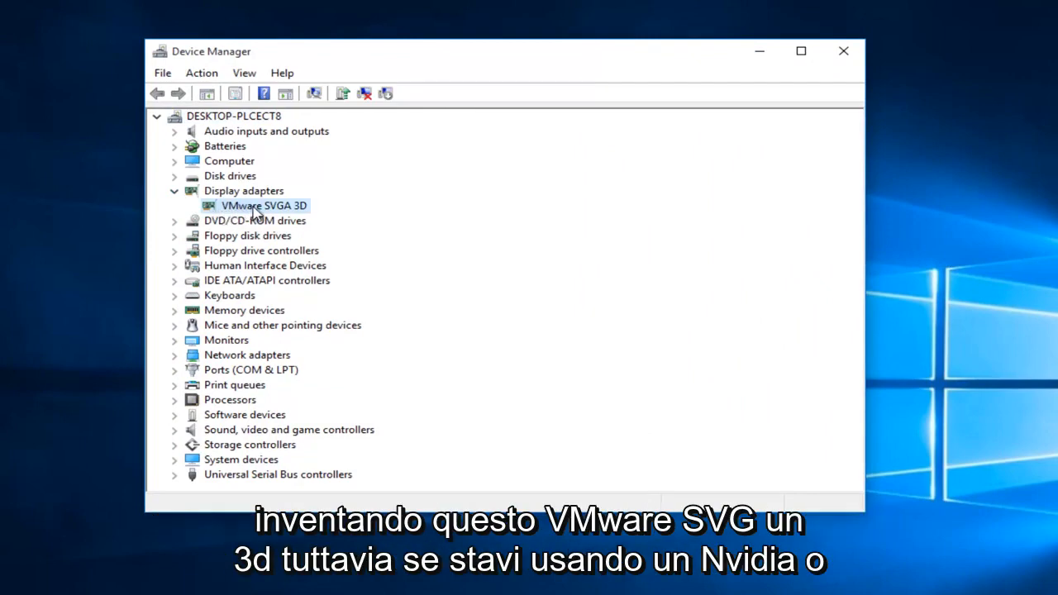
mouse_move(269, 211)
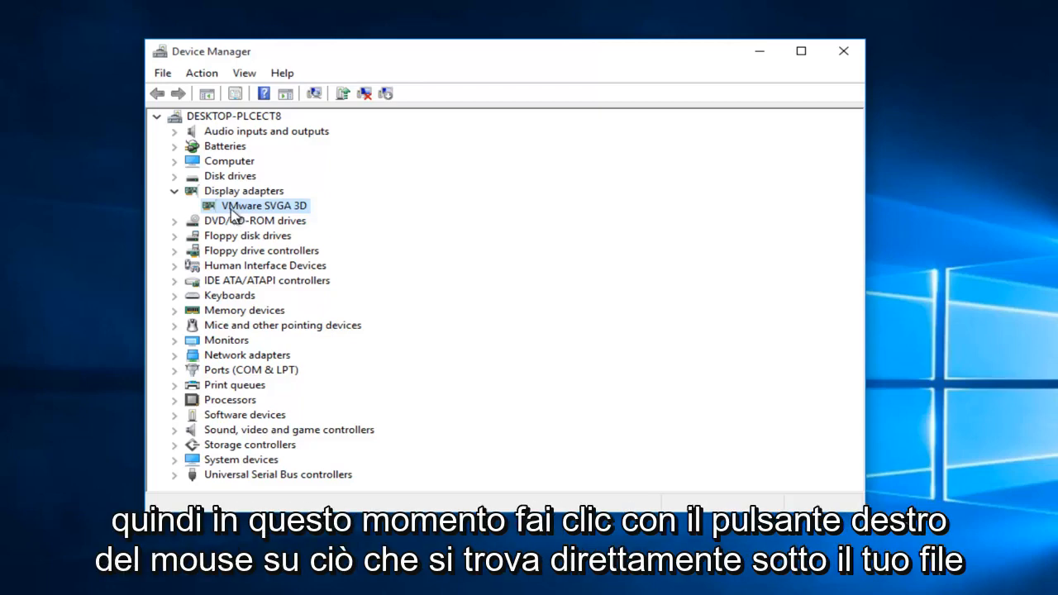
mouse_move(233, 218)
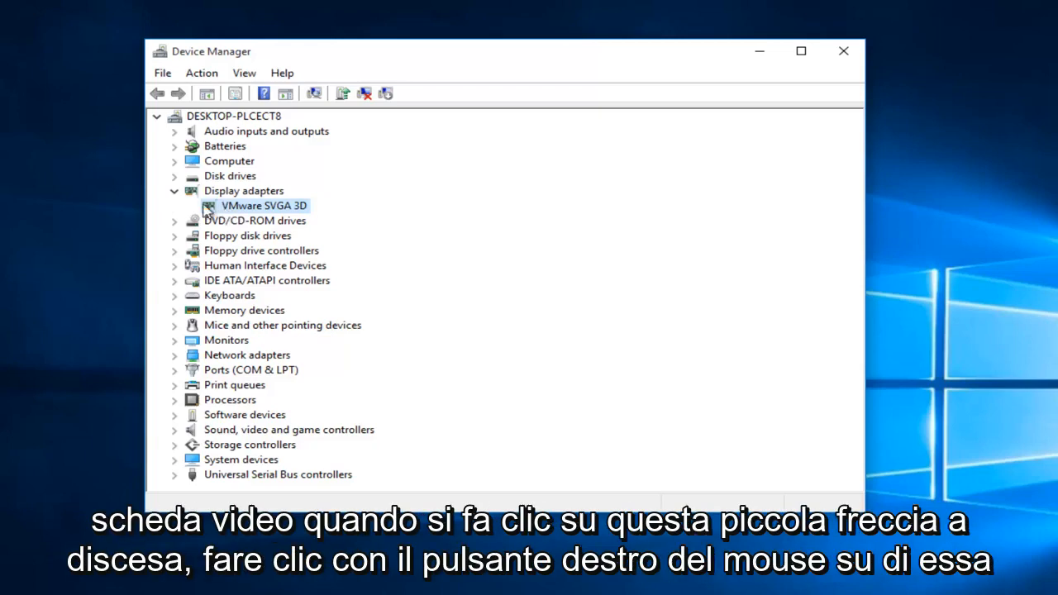
mouse_move(222, 211)
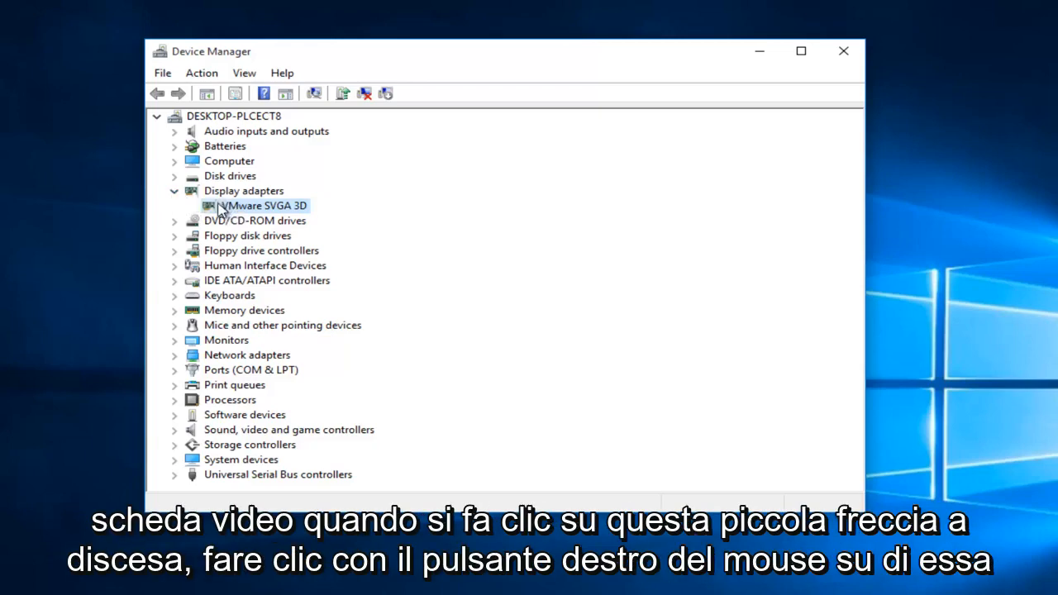
Search automatically for a VMware SVGA 3D driver, then close the up-to-date result
right_click(261, 205)
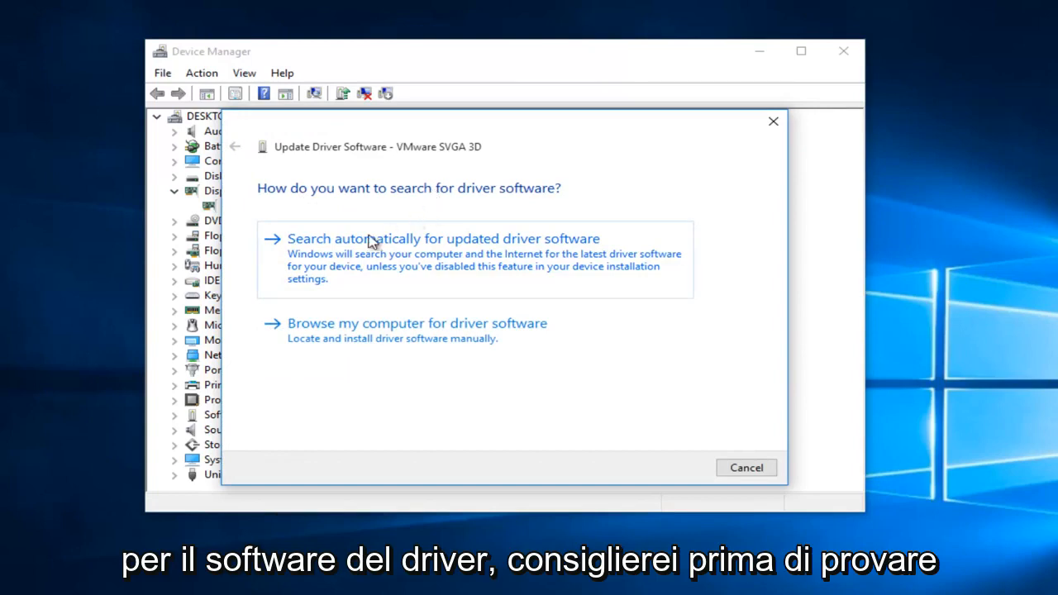
mouse_move(401, 256)
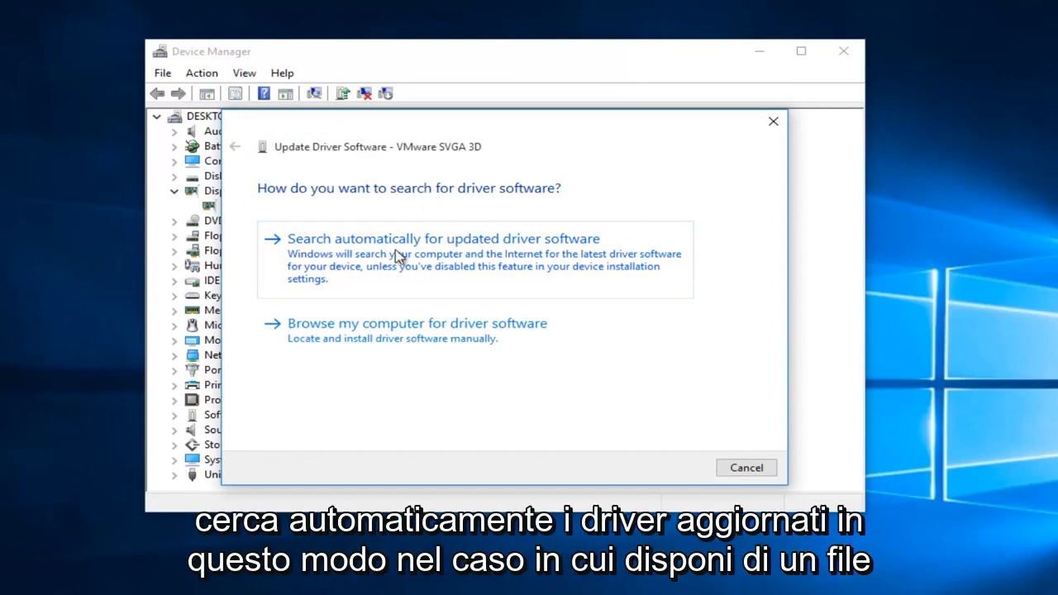
mouse_move(525, 258)
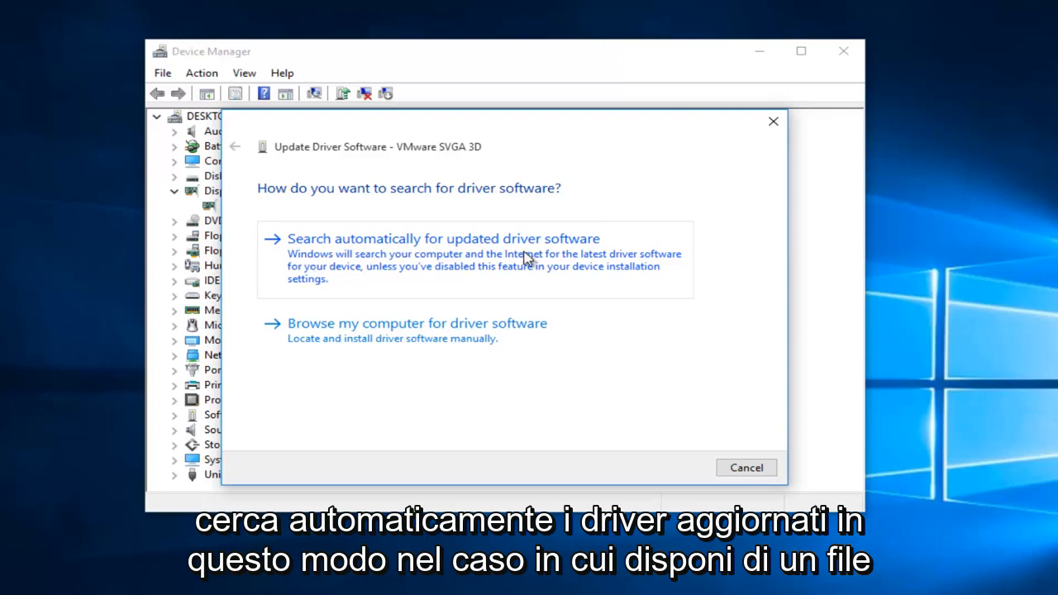
left_click(444, 238)
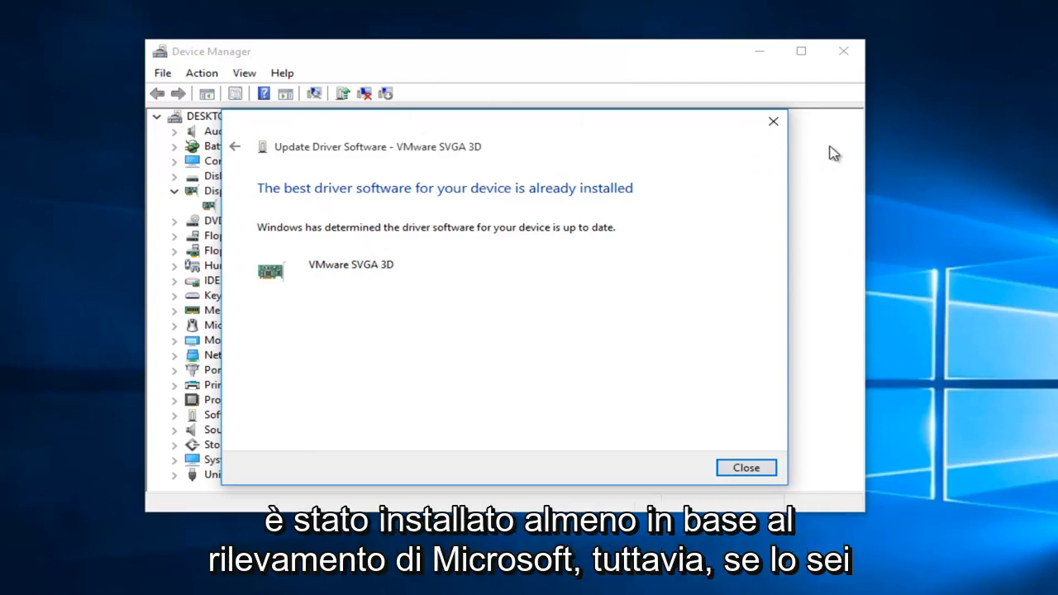
left_click(745, 467)
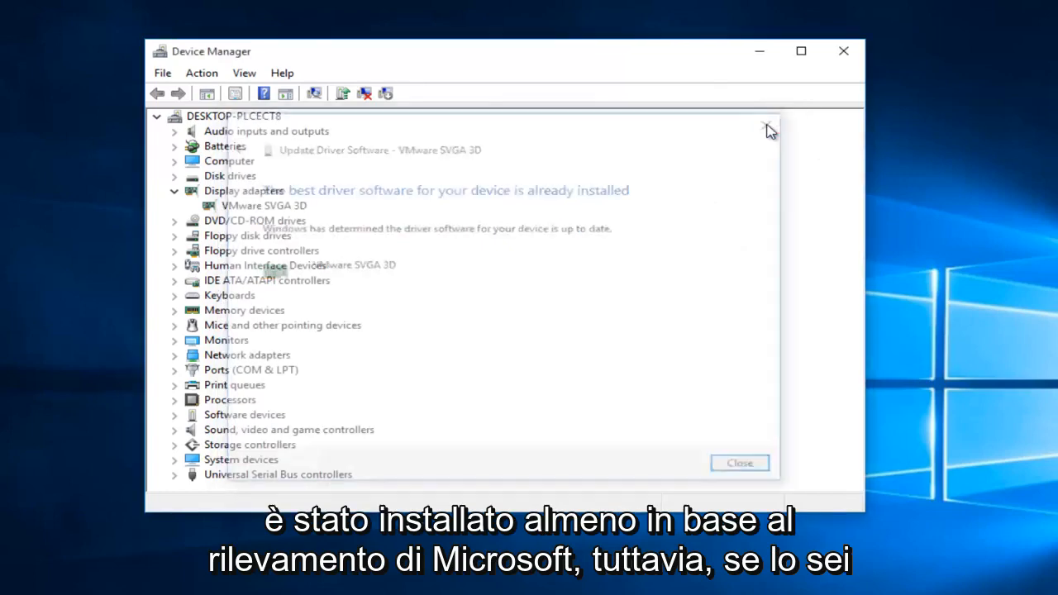
left_click(740, 463)
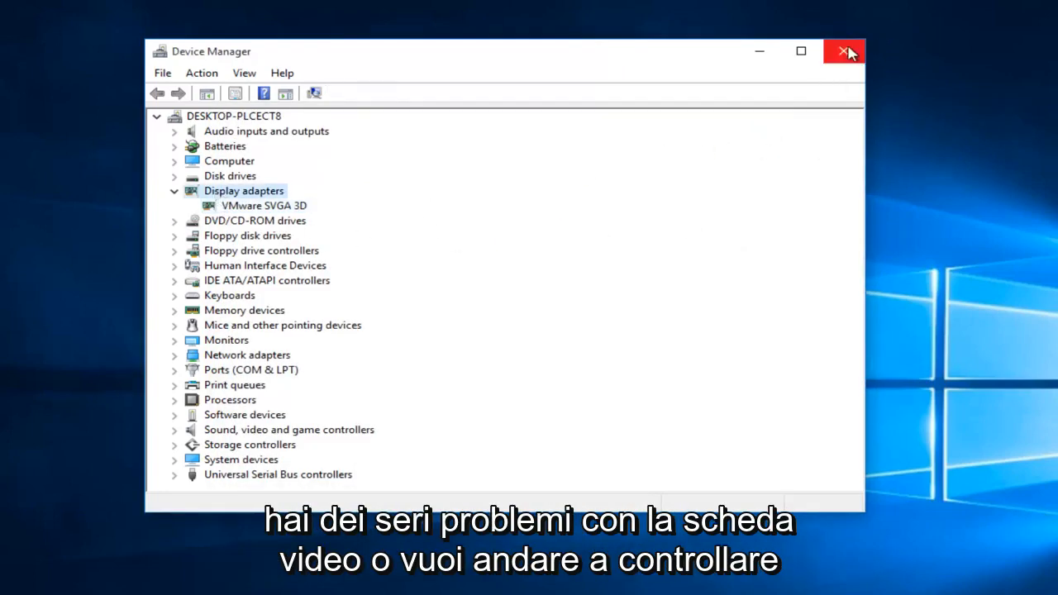
Close Device Manager and launch Edge from the taskbar
left_click(844, 51)
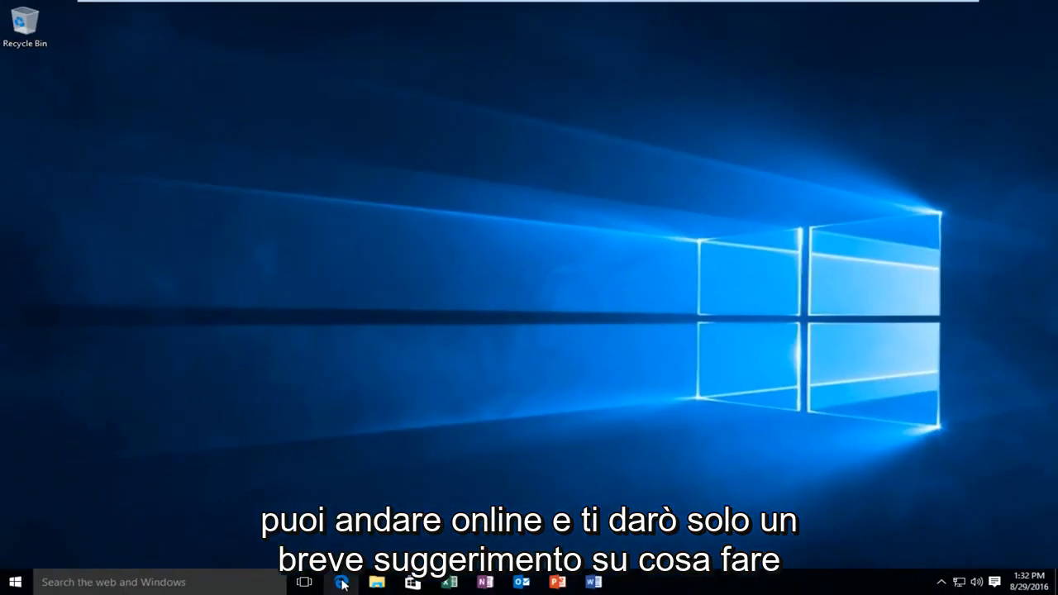
left_click(341, 582)
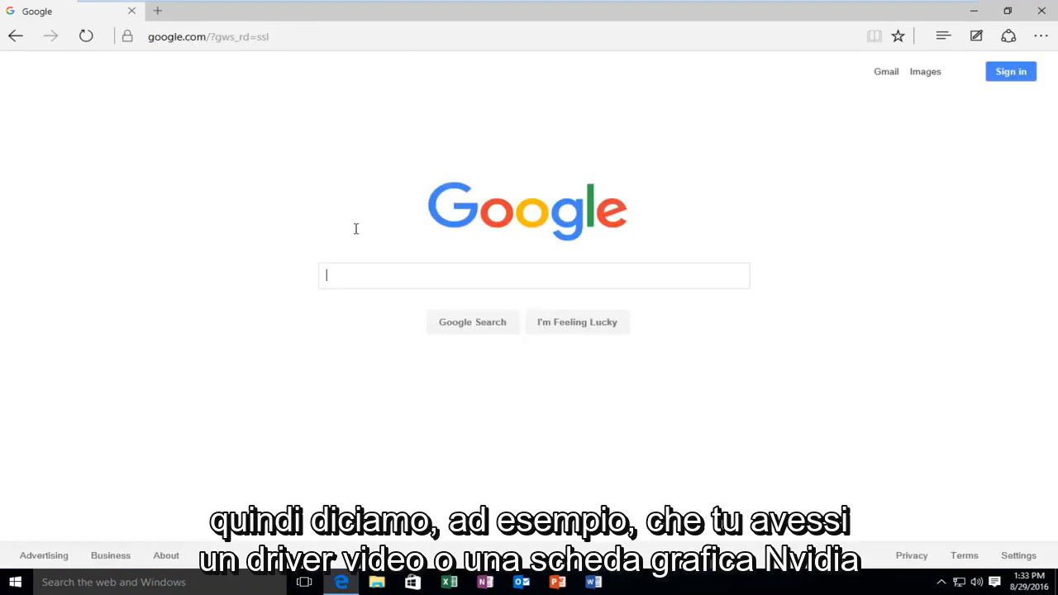
mouse_move(358, 234)
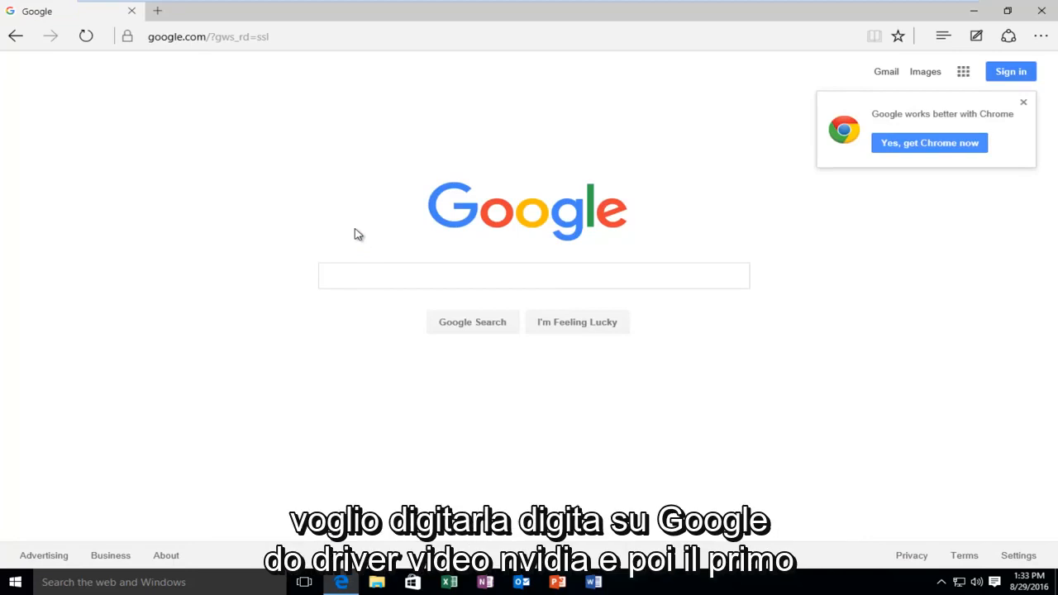
Search Google for 'nvidia video drivers' and open the NVIDIA Driver Downloads result
type("nvidia")
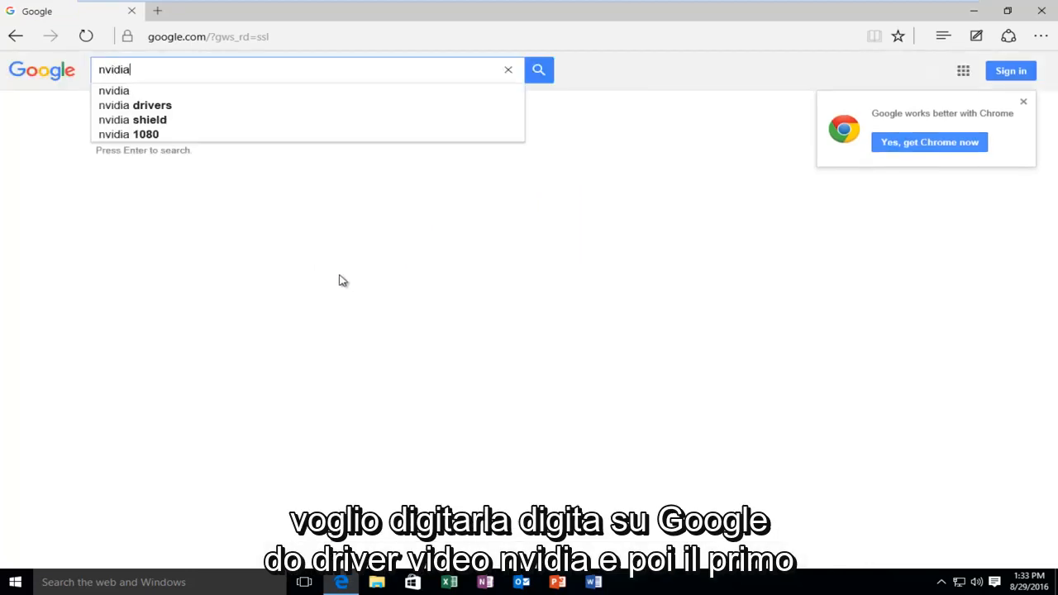
type("video driv")
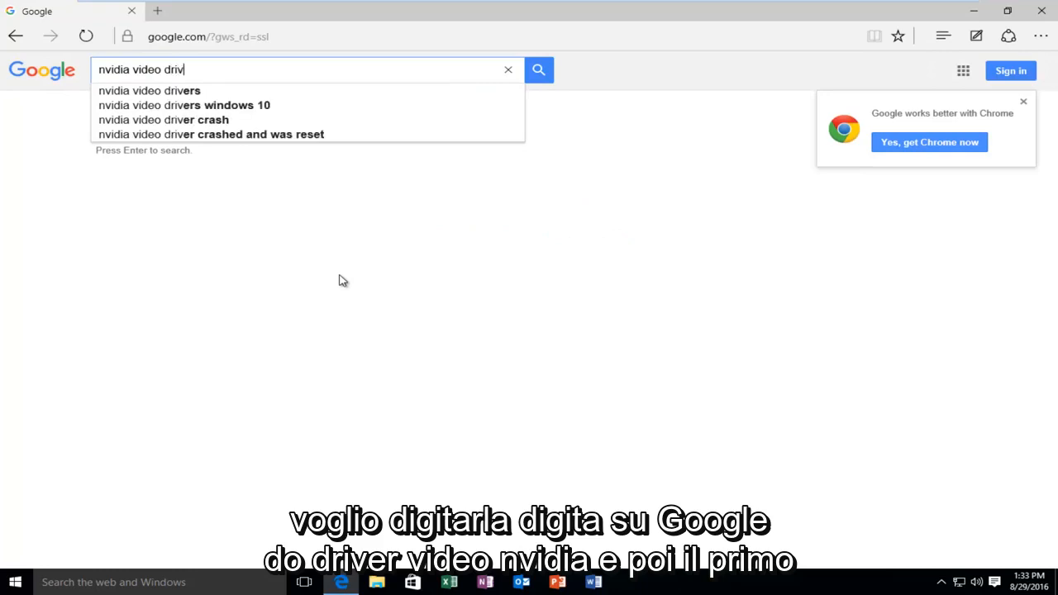
type("ers")
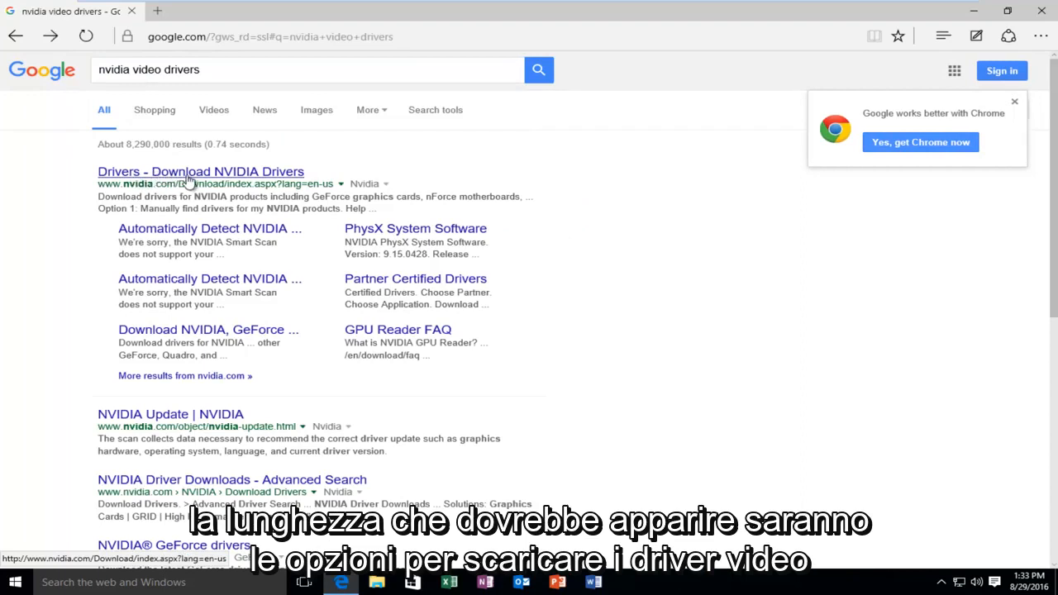
left_click(200, 171)
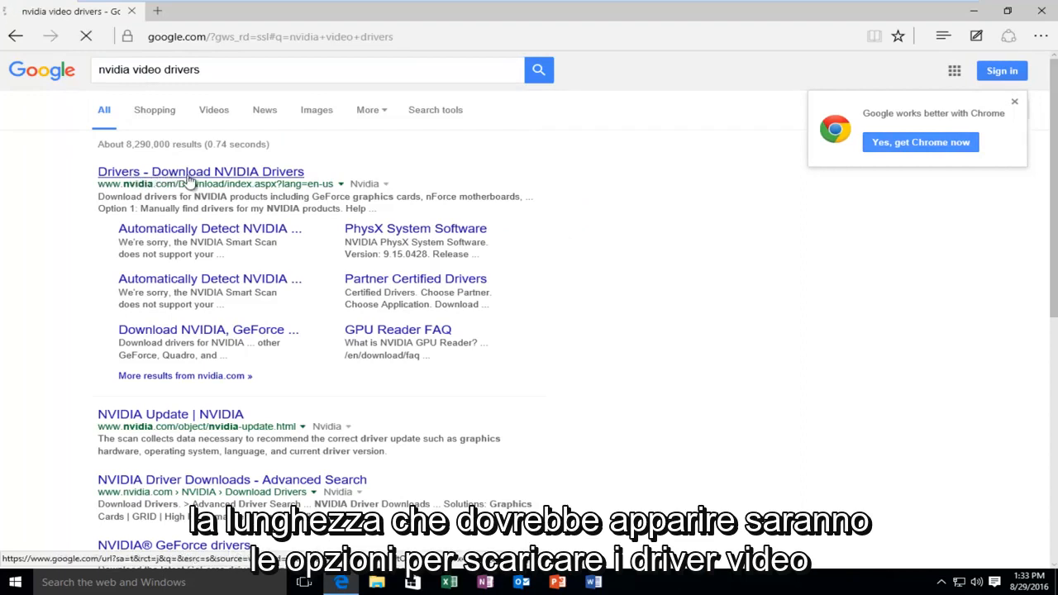
left_click(200, 171)
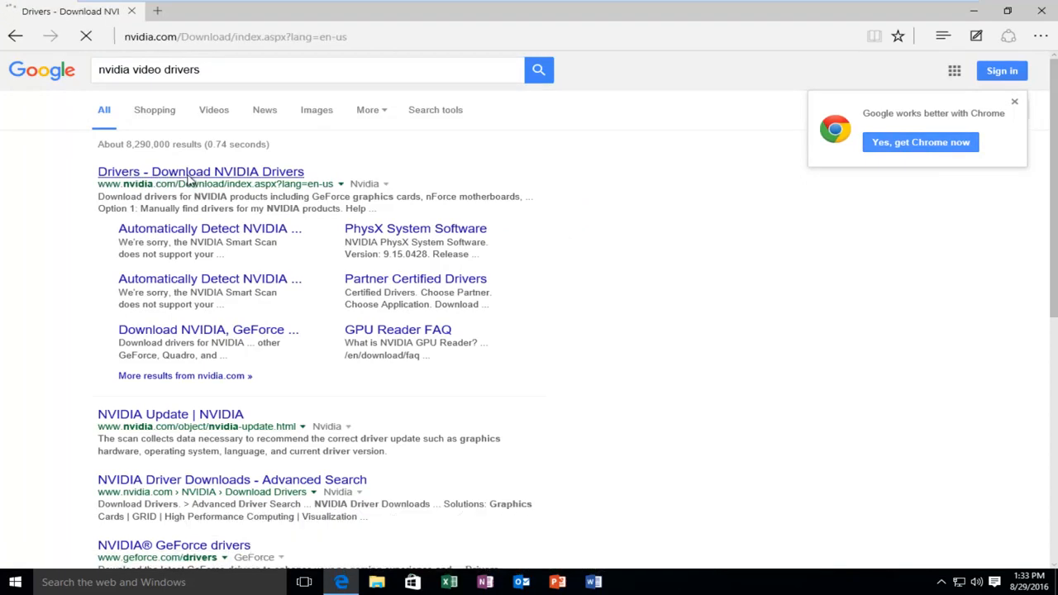
left_click(200, 171)
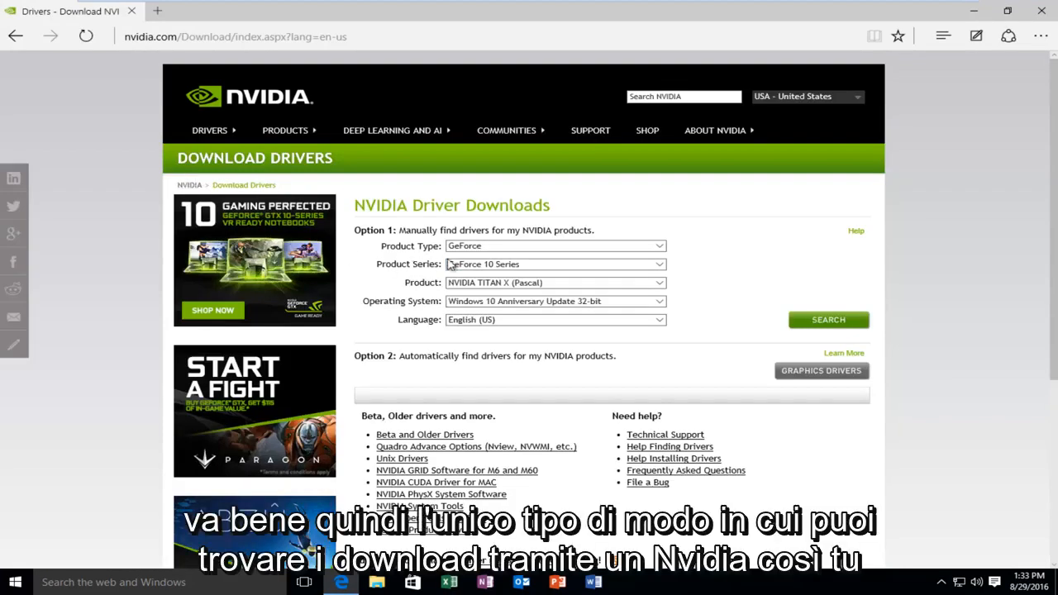
mouse_move(471, 271)
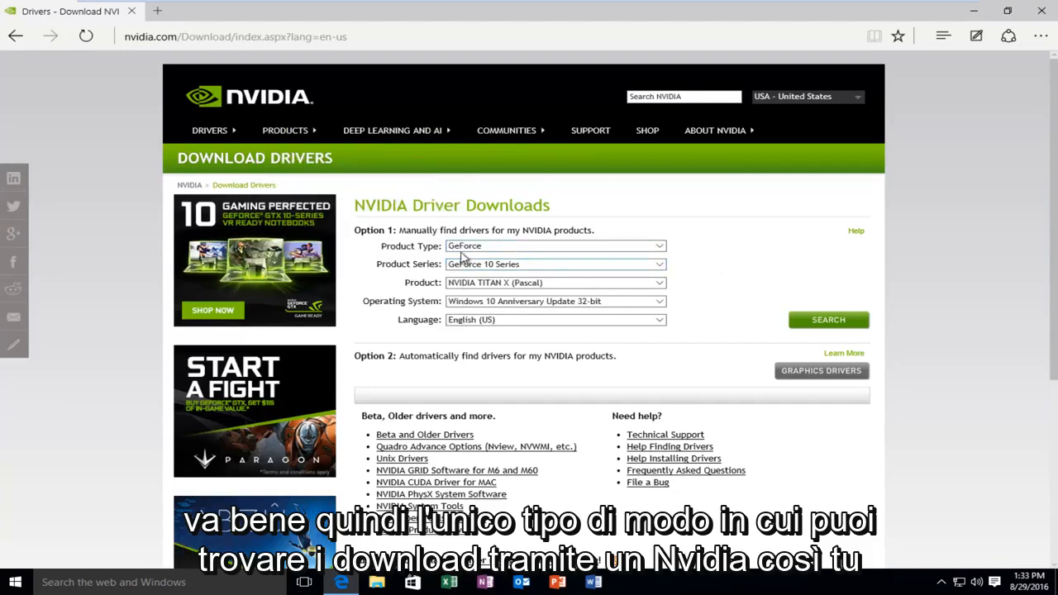
left_click(554, 246)
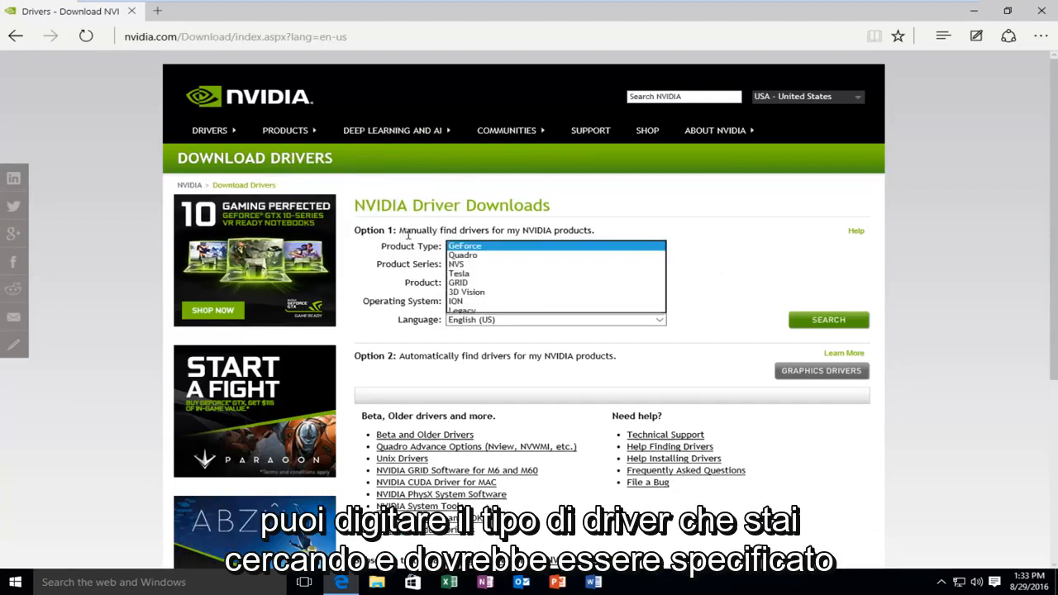
left_click(464, 245)
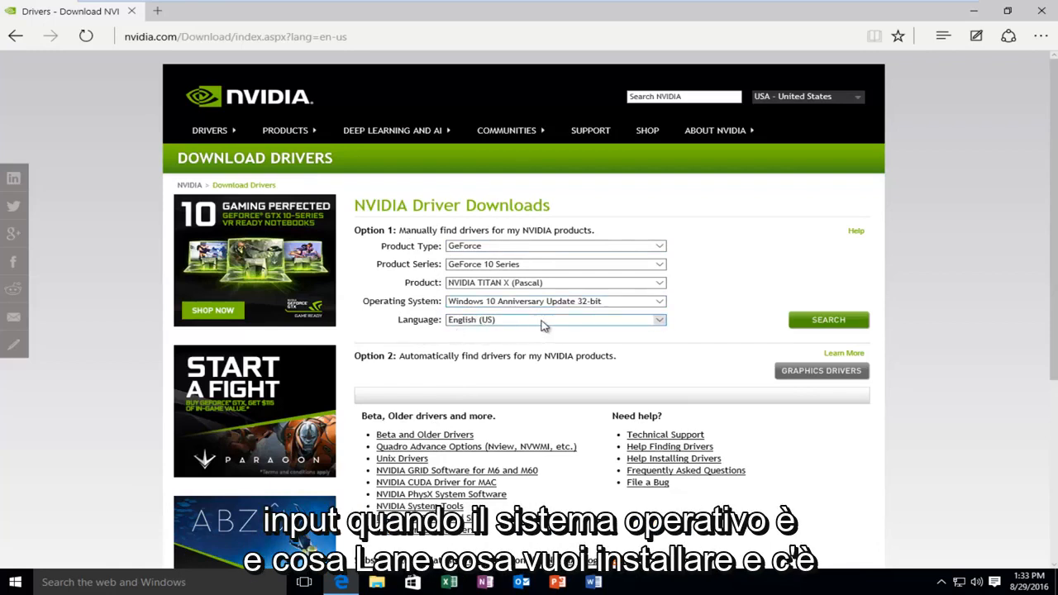
scroll("down", 3)
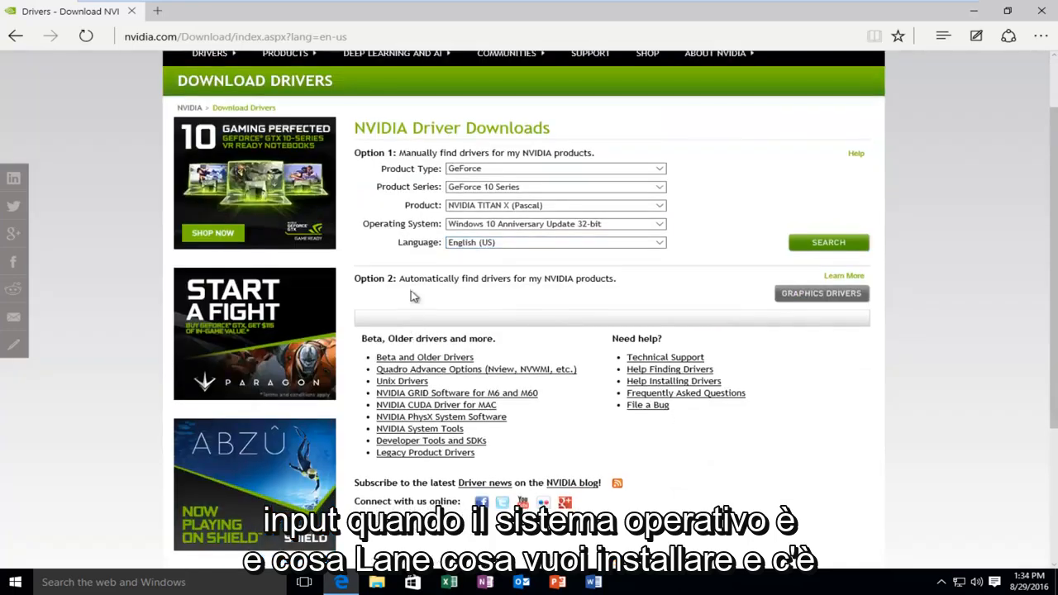
double_click(455, 277)
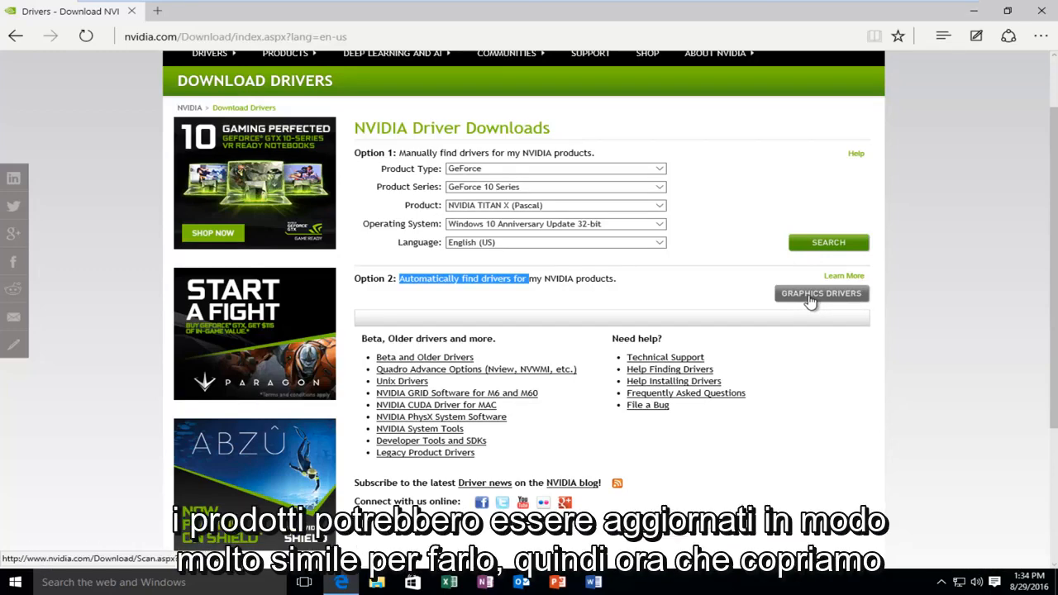
scroll("down", 3)
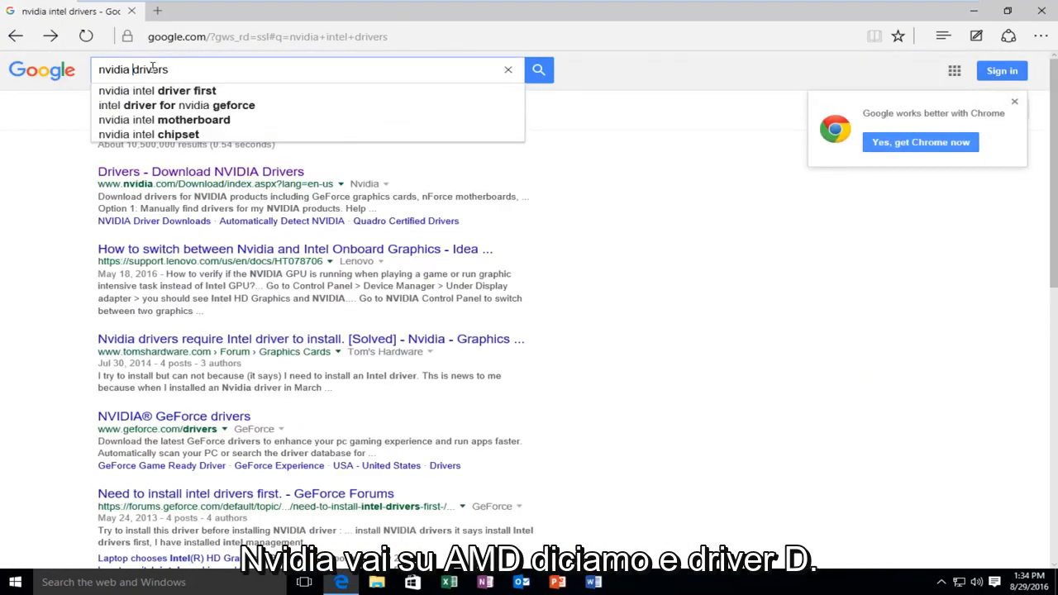
Search Google for 'amd drivers' and open the 'Download Drivers - AMD.com' result
type("amd drivers")
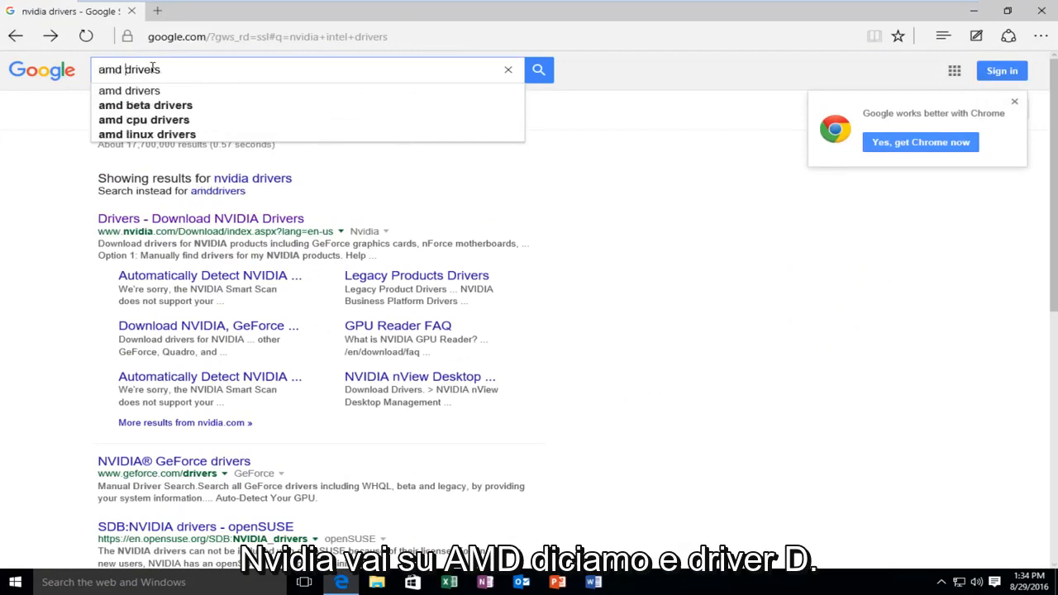
left_click(538, 69)
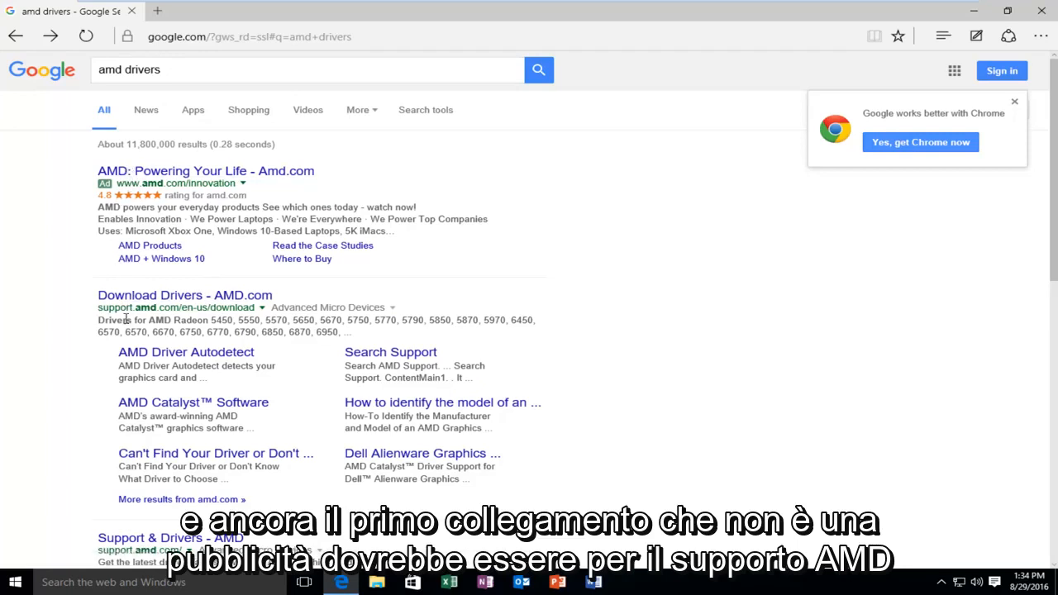
mouse_move(185, 295)
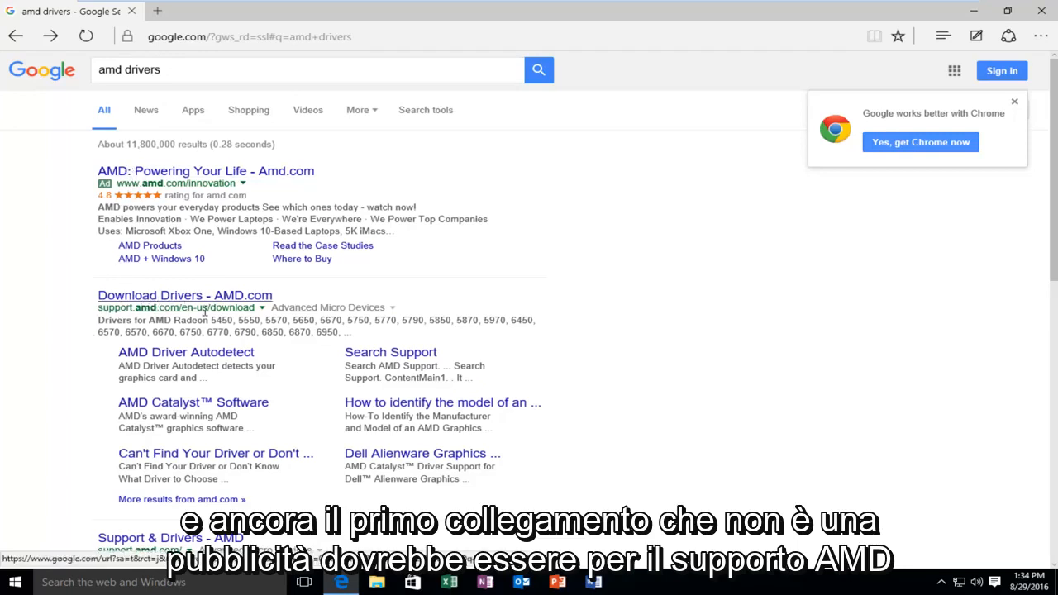
left_click(184, 295)
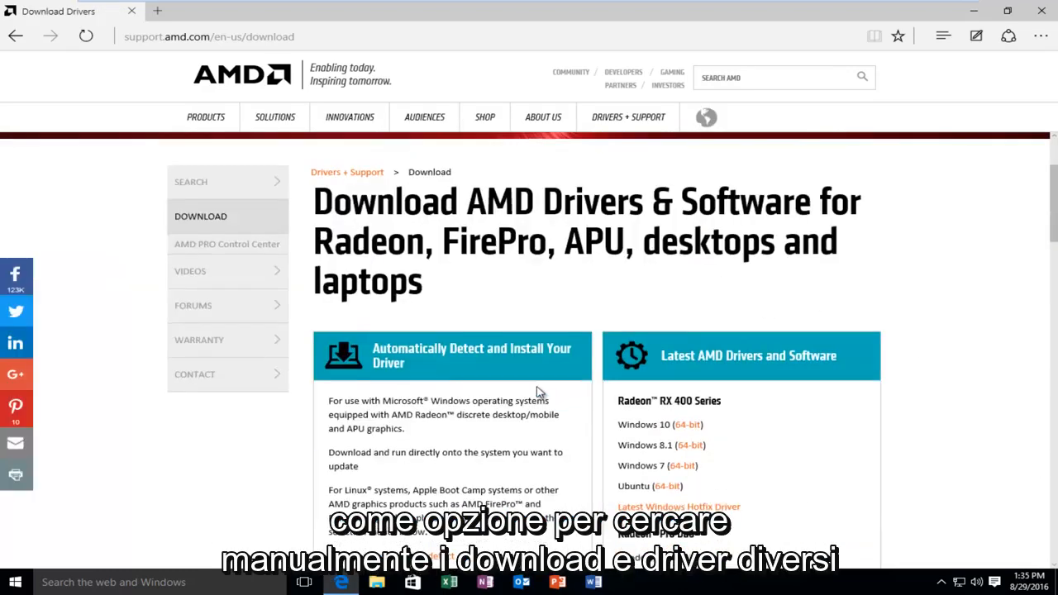
Browse AMD's Automatically Detect driver option, then go back to the search results
scroll("down", 3)
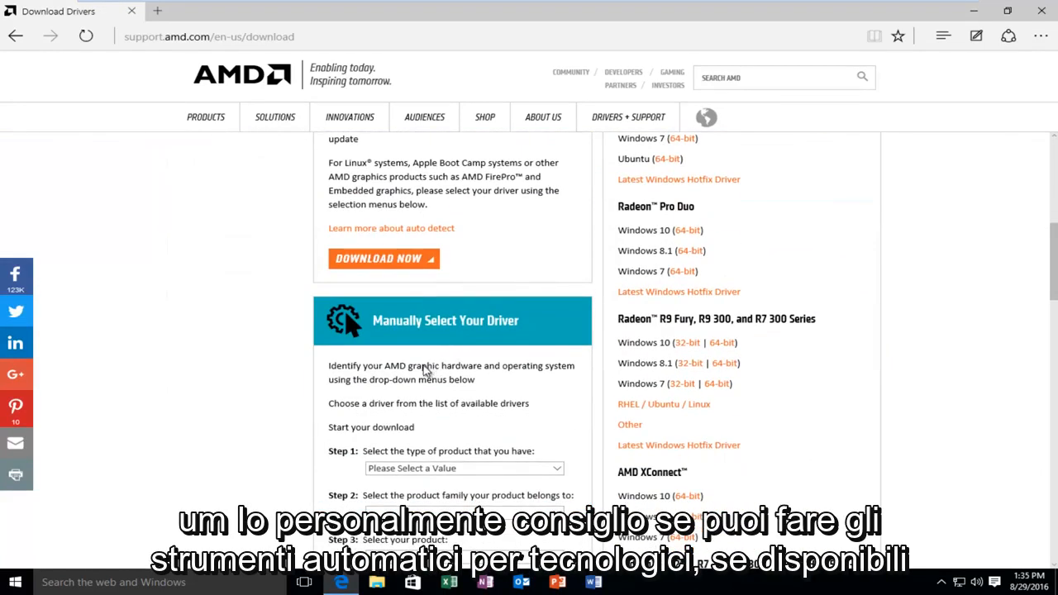
scroll("up", 3)
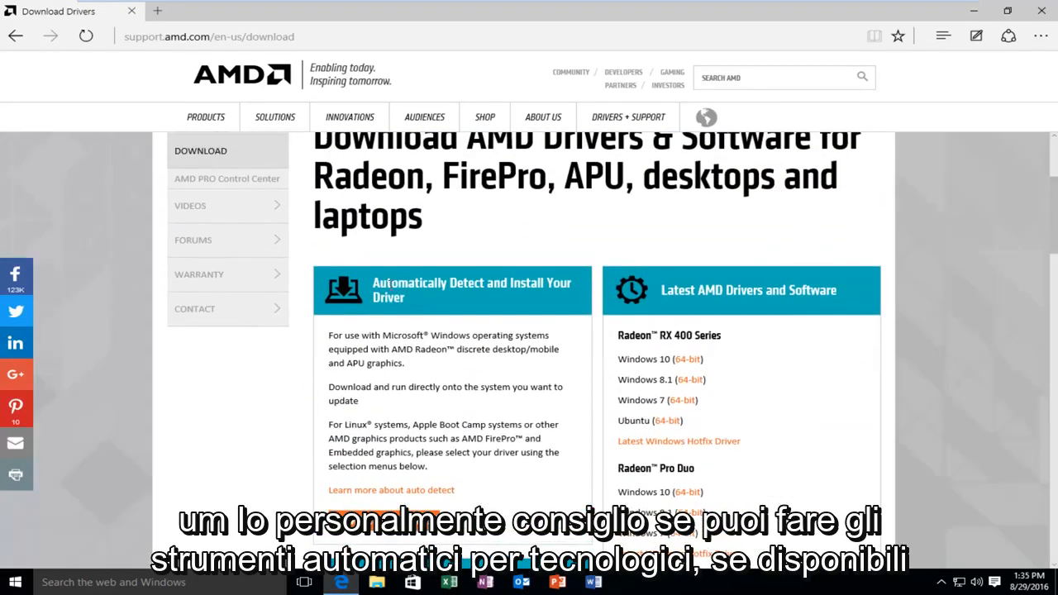
double_click(410, 282)
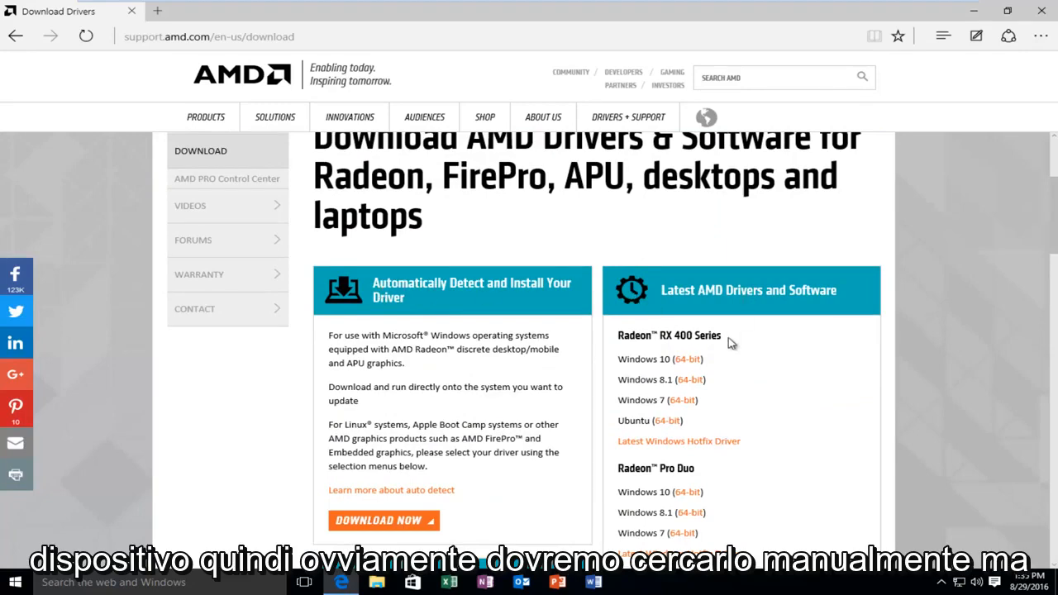
scroll("down", 3)
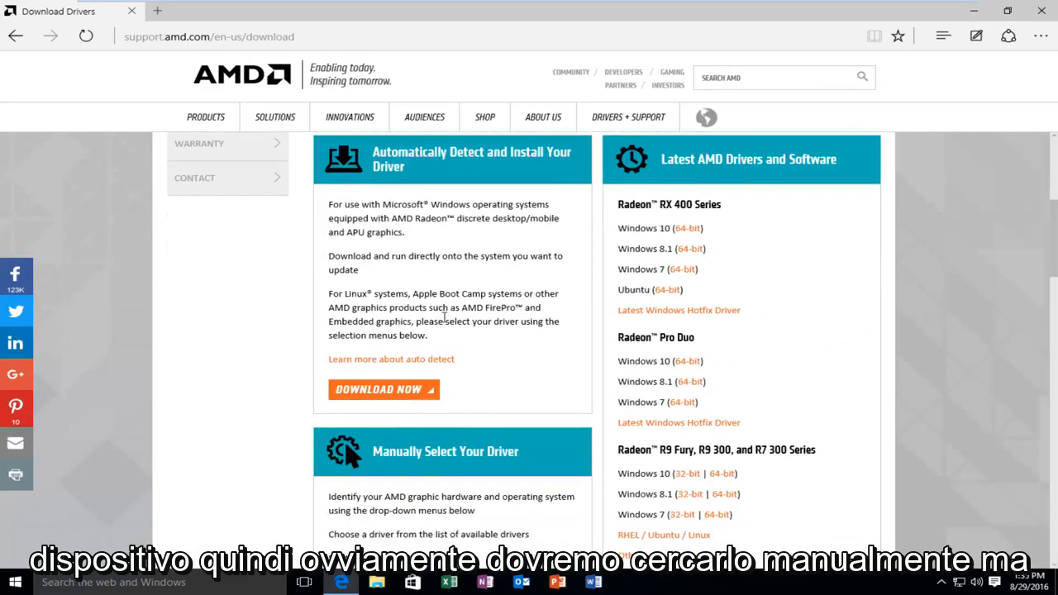
scroll("up", 3)
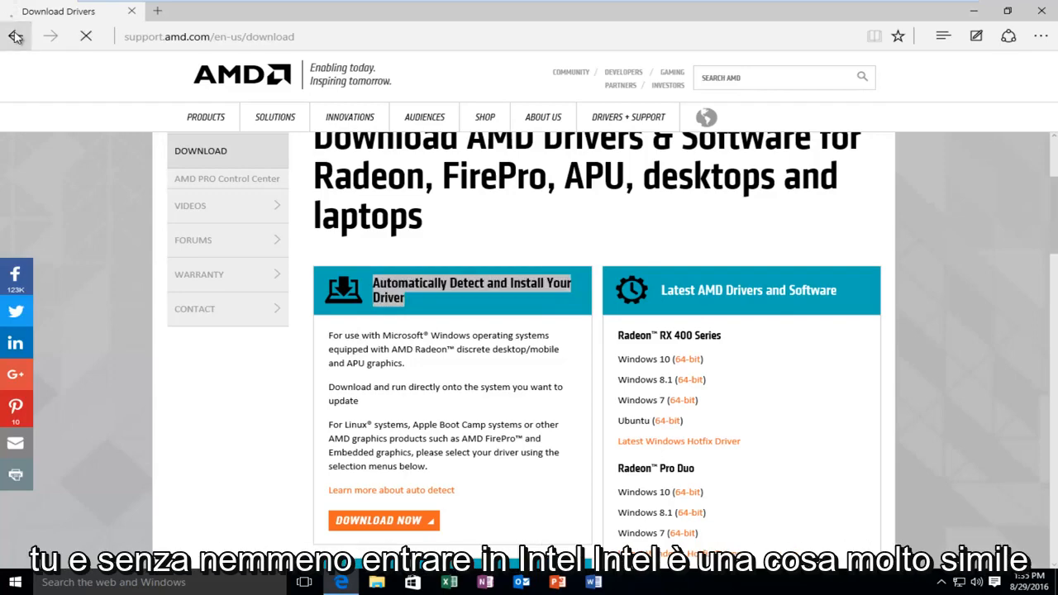
left_click(15, 36)
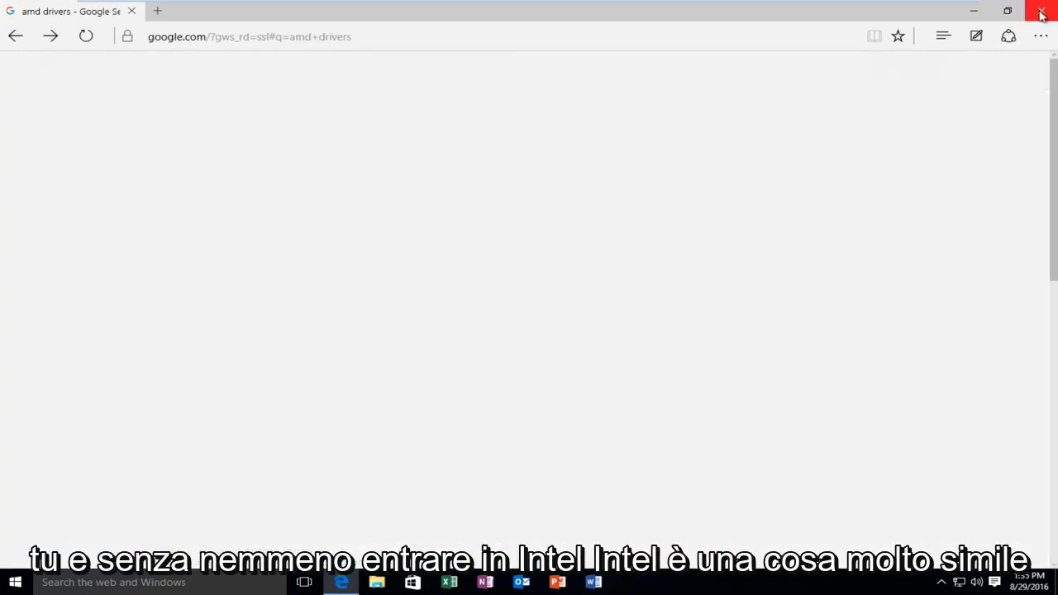
Close Edge and search the Start menu for 'device manager'
left_click(1040, 12)
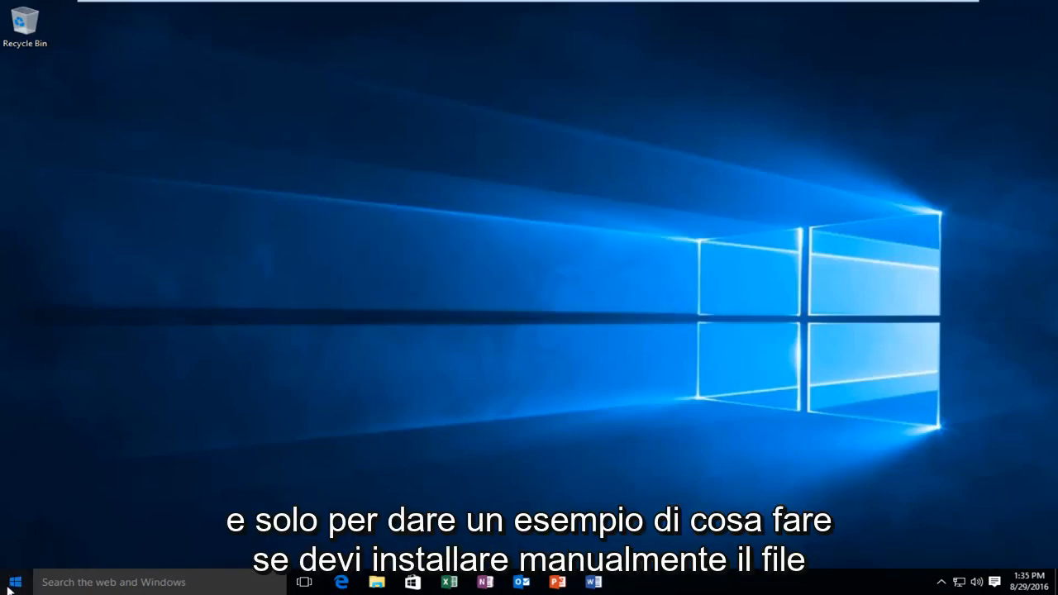
left_click(12, 582)
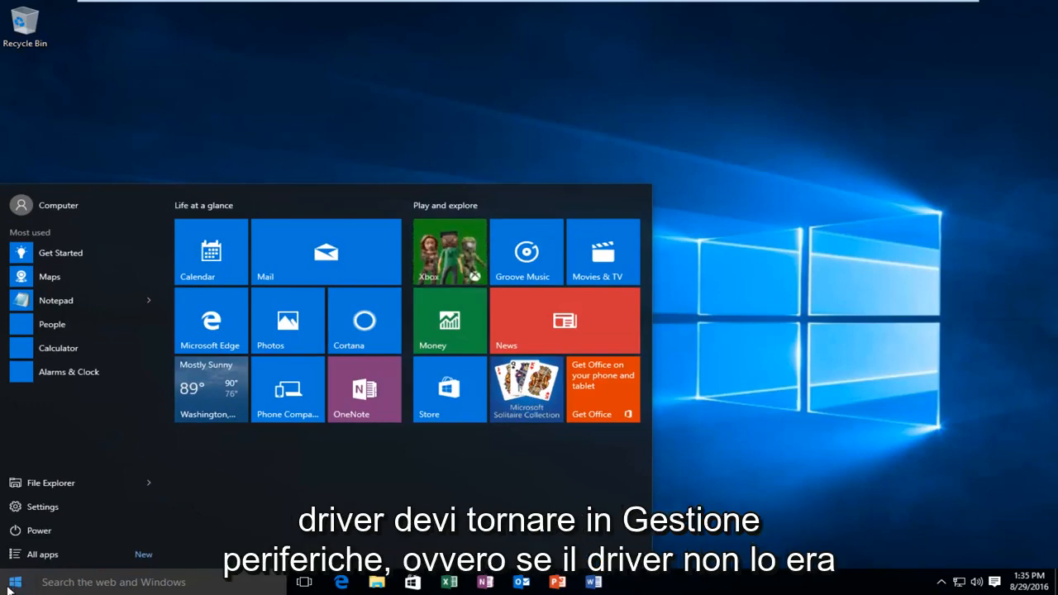
left_click(15, 581)
type("d")
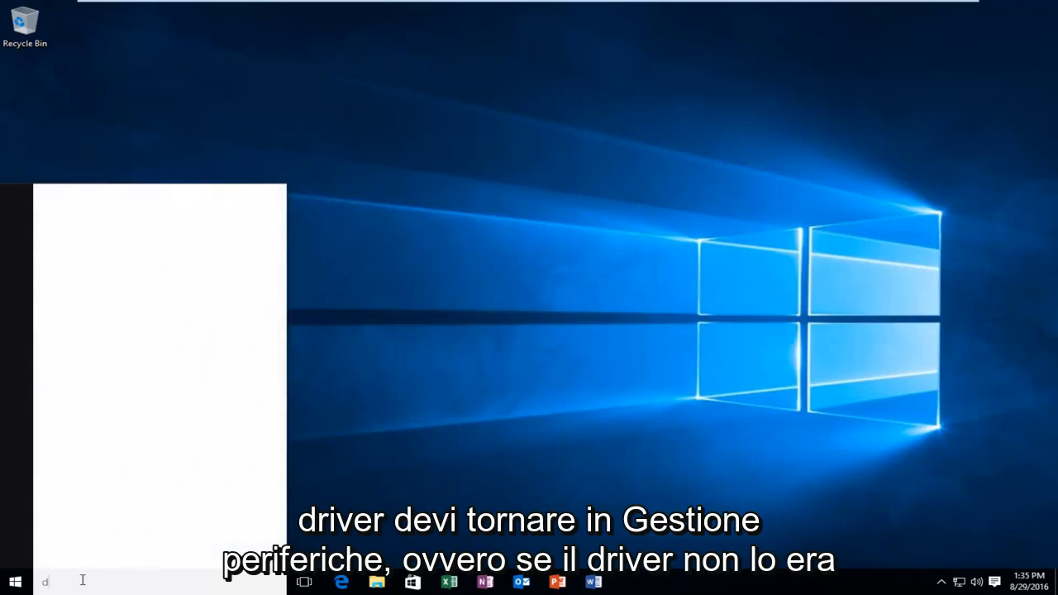
type("evice manager")
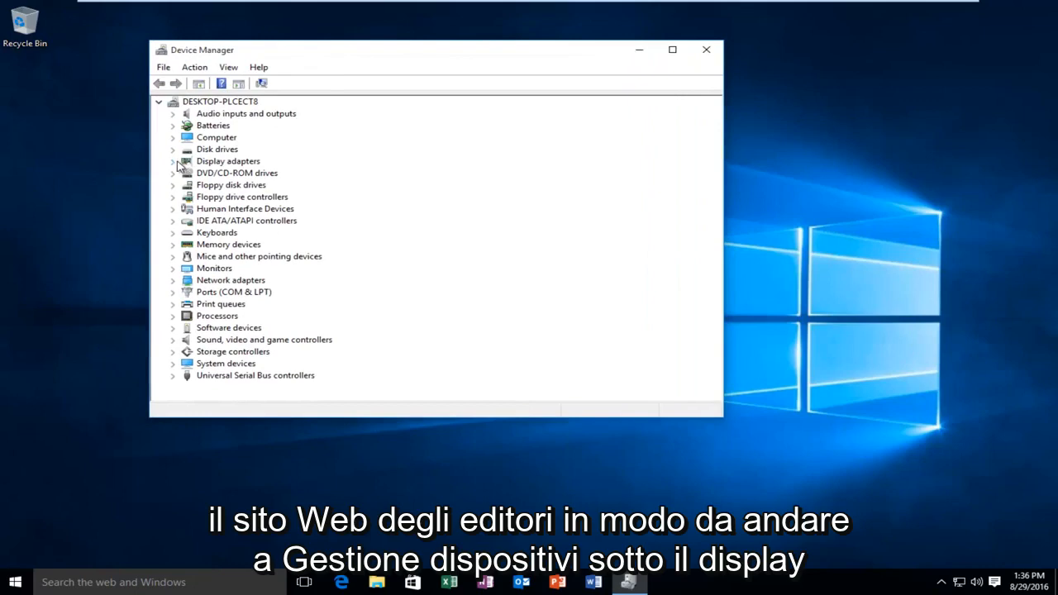
Expand Display adapters and choose Update Driver Software for VMware SVGA 3D
left_click(173, 161)
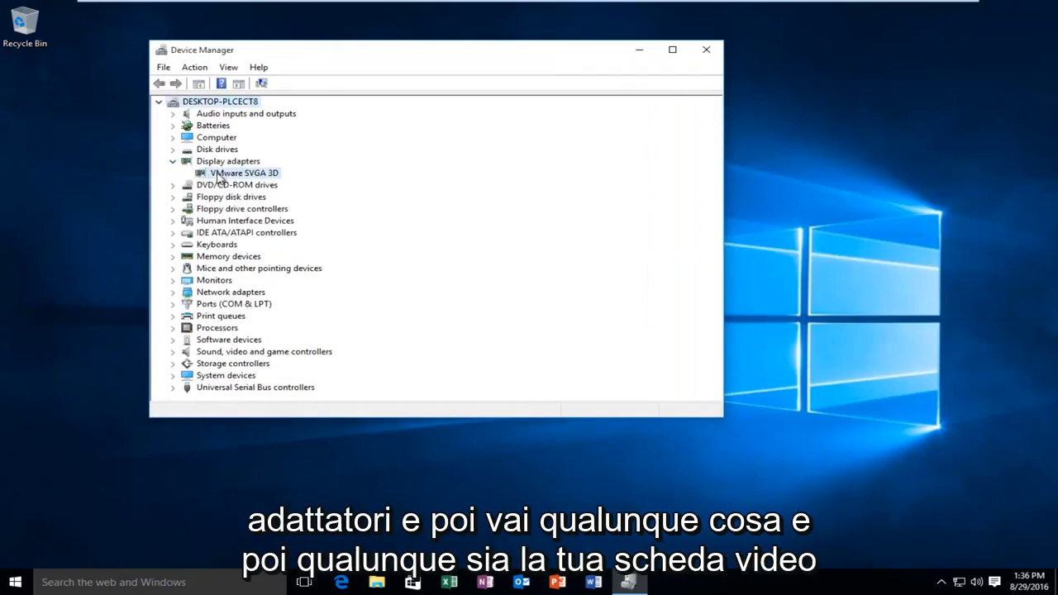
left_click(244, 173)
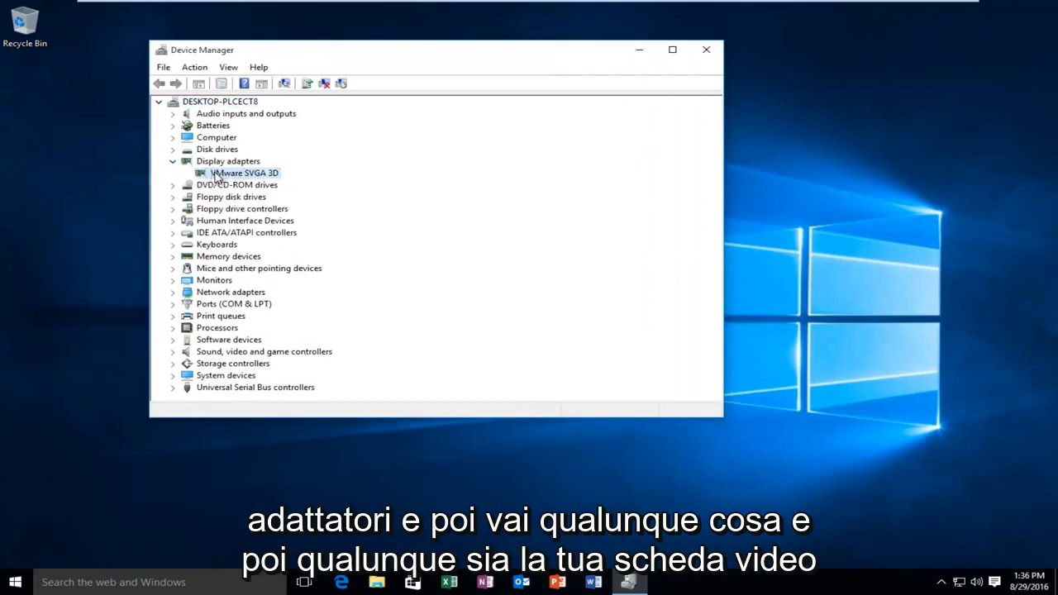
right_click(243, 173)
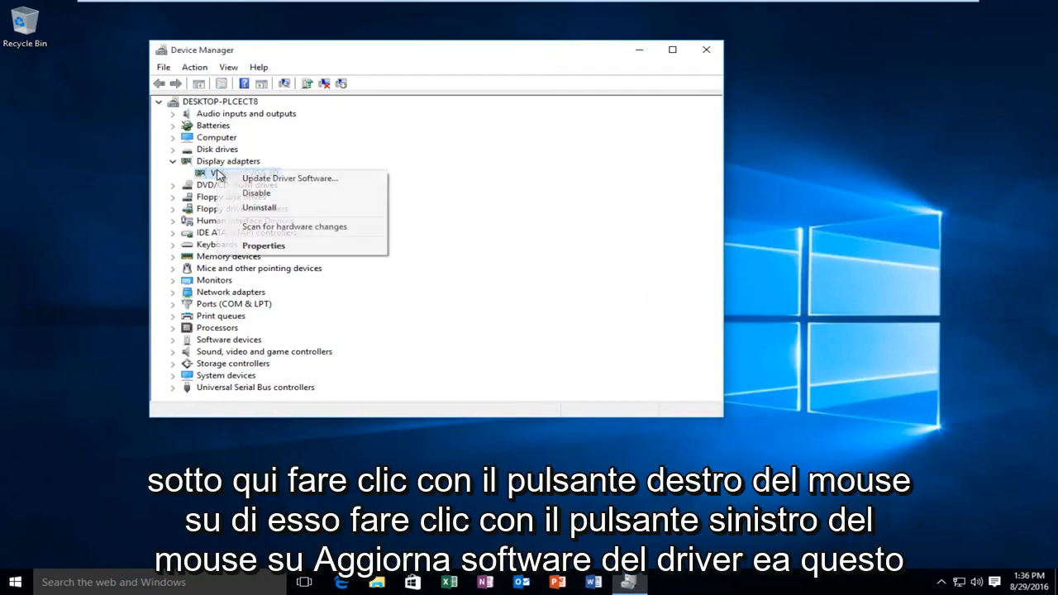
mouse_move(289, 178)
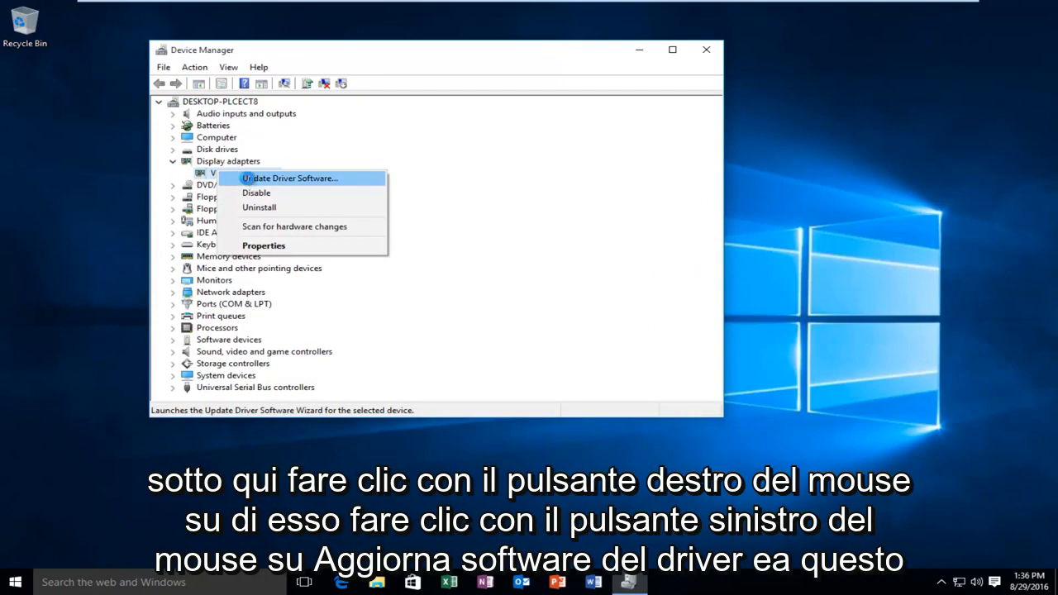
left_click(289, 178)
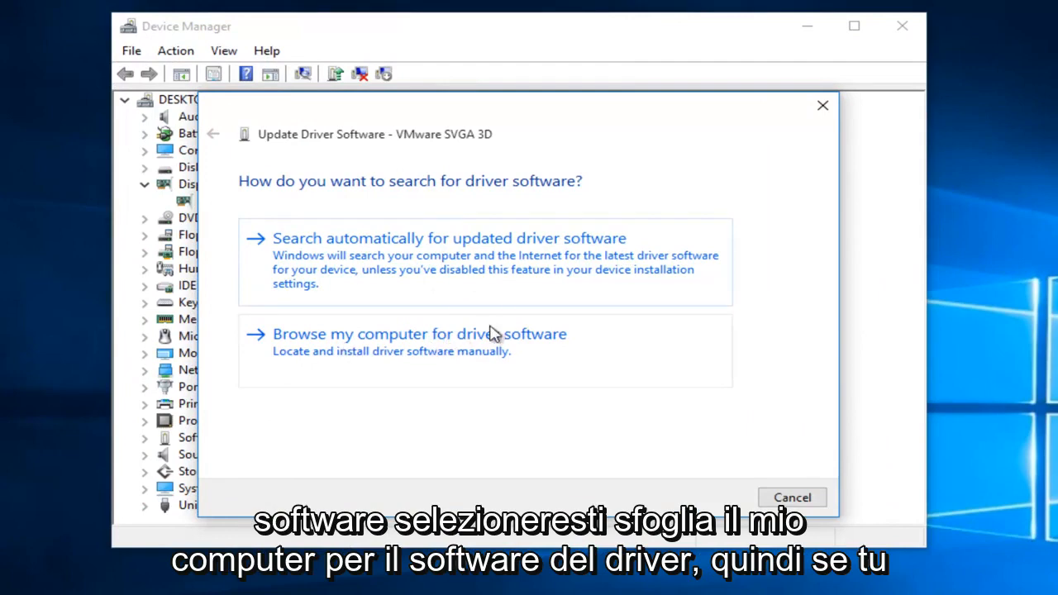
mouse_move(514, 345)
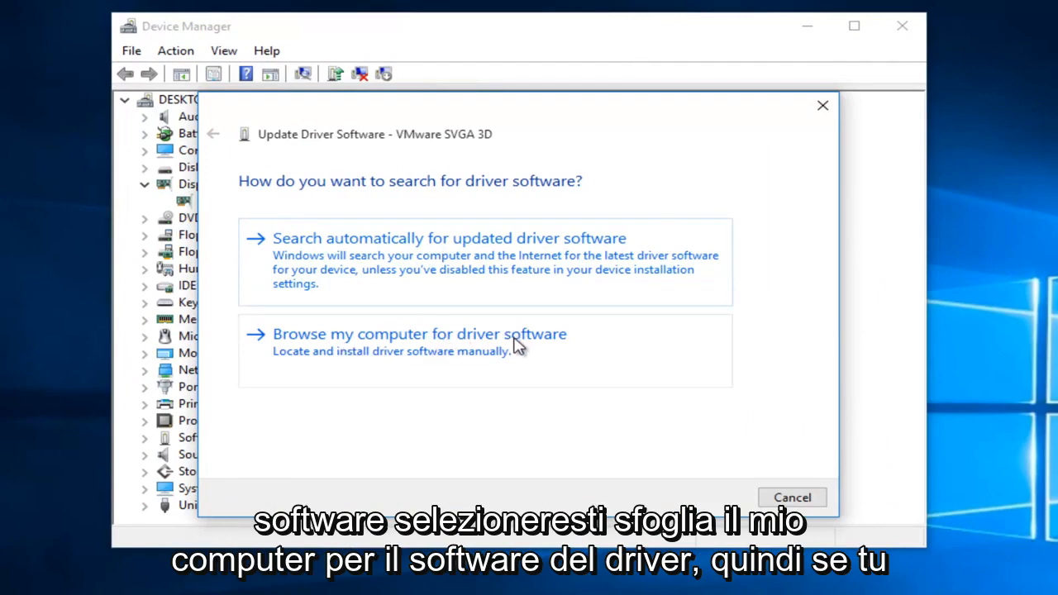
mouse_move(453, 365)
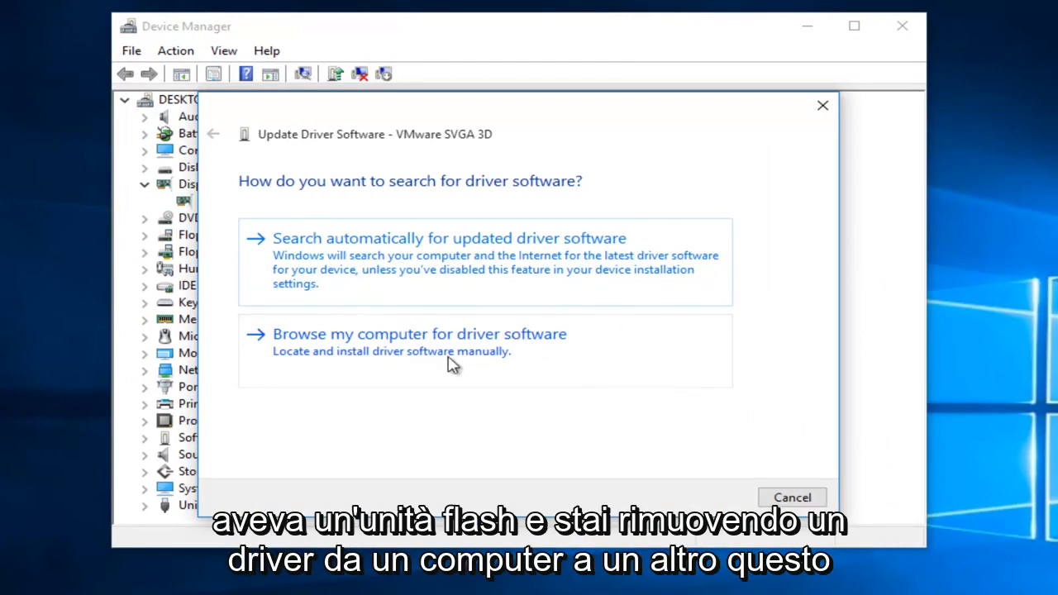
mouse_move(584, 401)
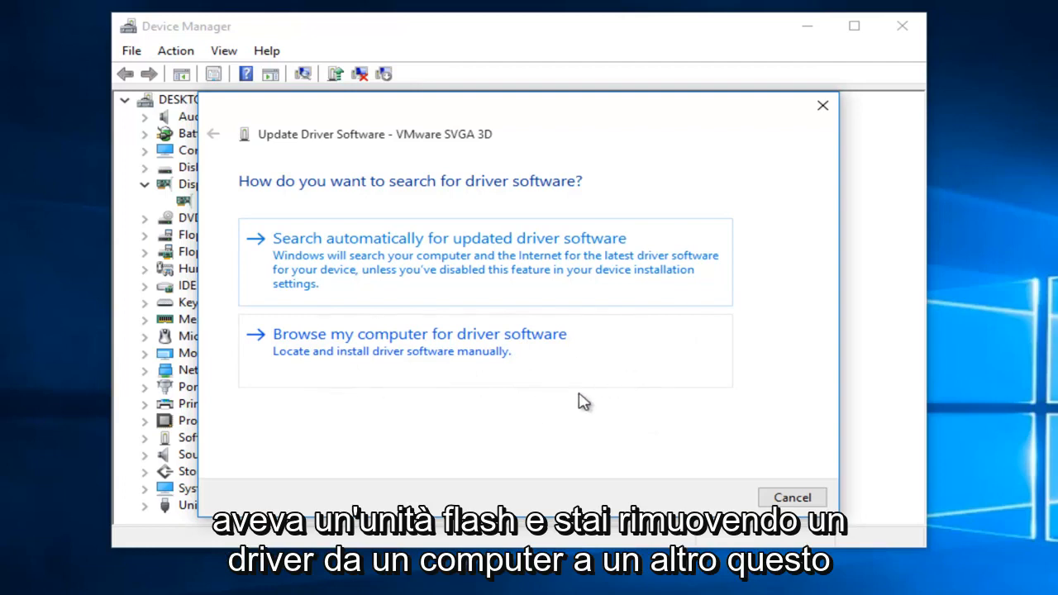
mouse_move(368, 336)
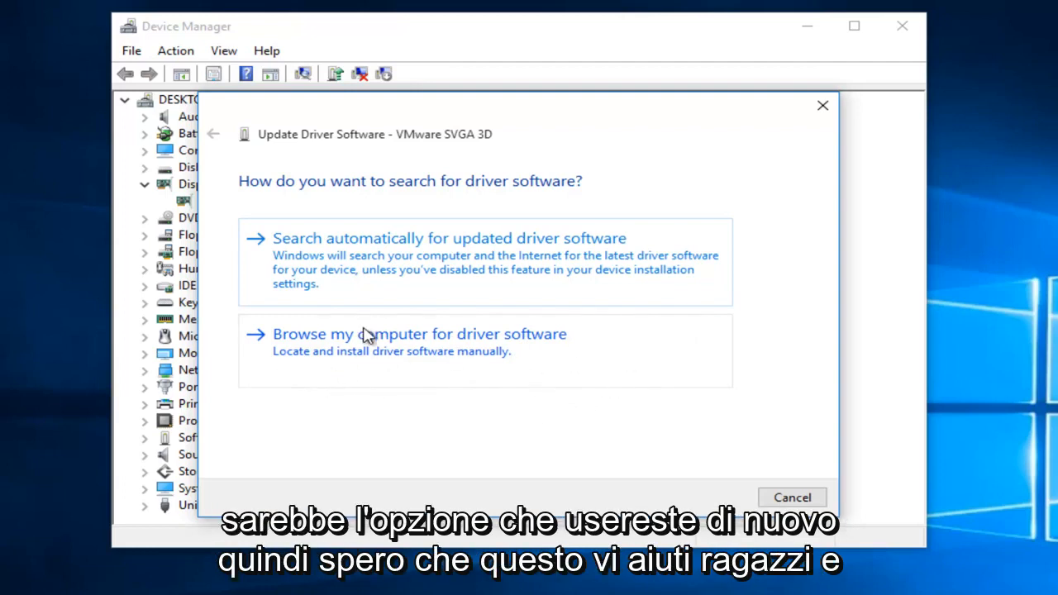